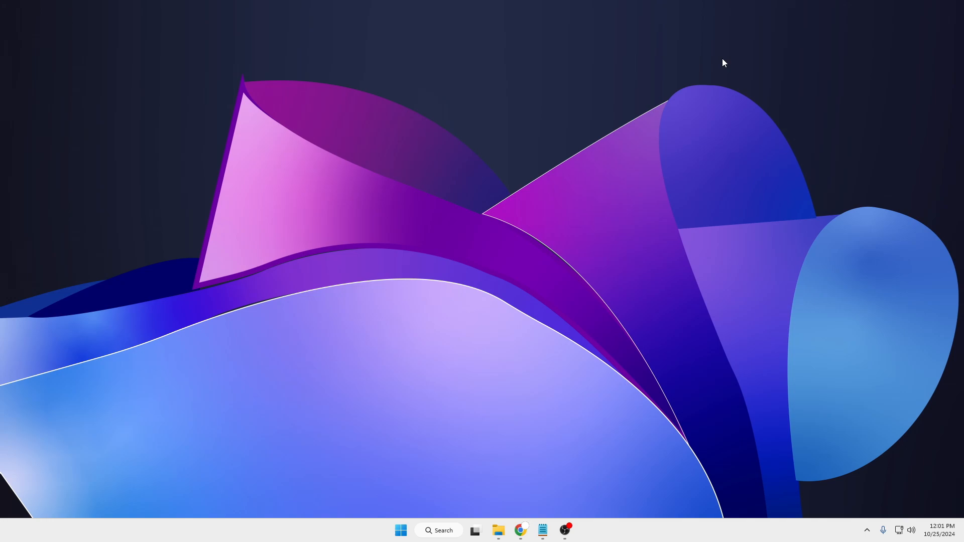
mouse_move(415, 505)
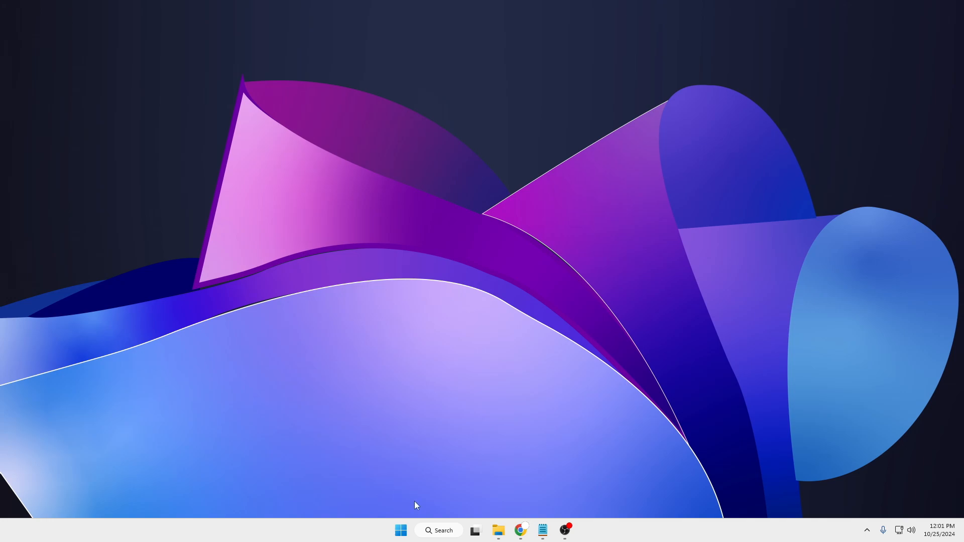
Step: Search for 'cmd' and launch Command Prompt as administrator
left_click(438, 531)
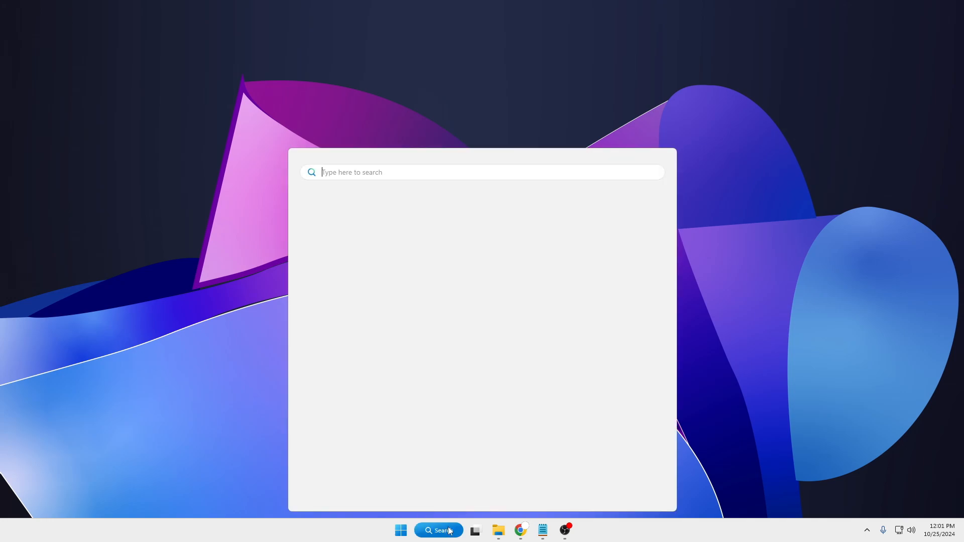
type("cmd")
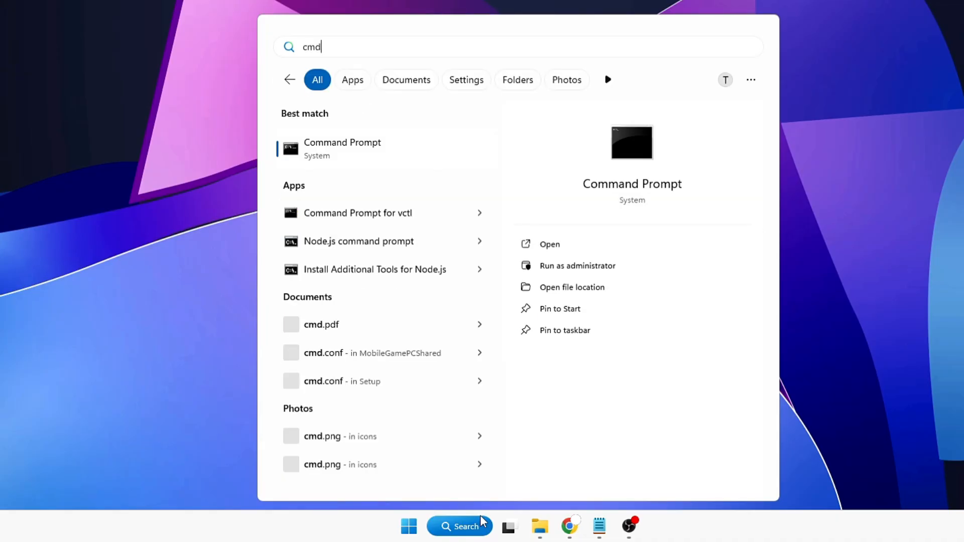
right_click(342, 149)
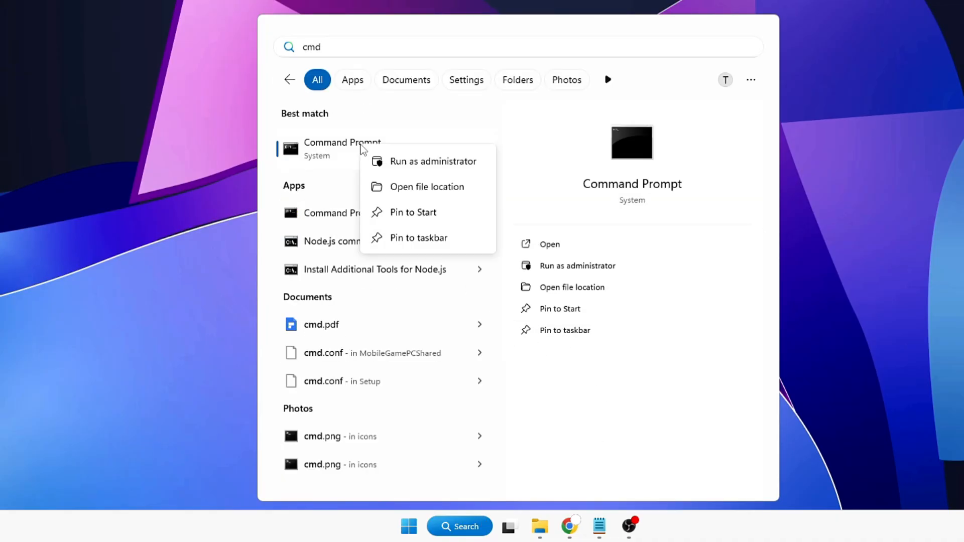
left_click(432, 161)
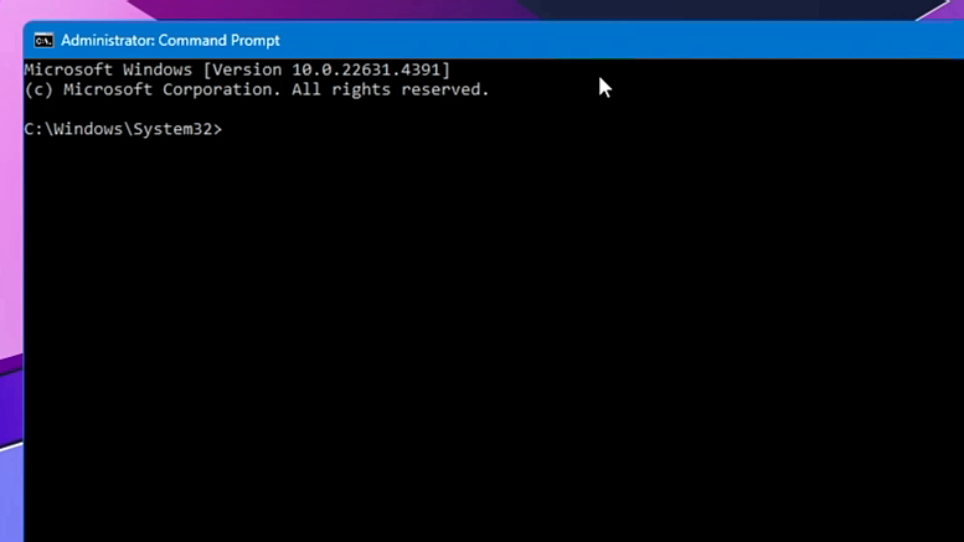
Step: Run 'wmic diskdrive get model,status' to list each drive's model and health status
type("wm")
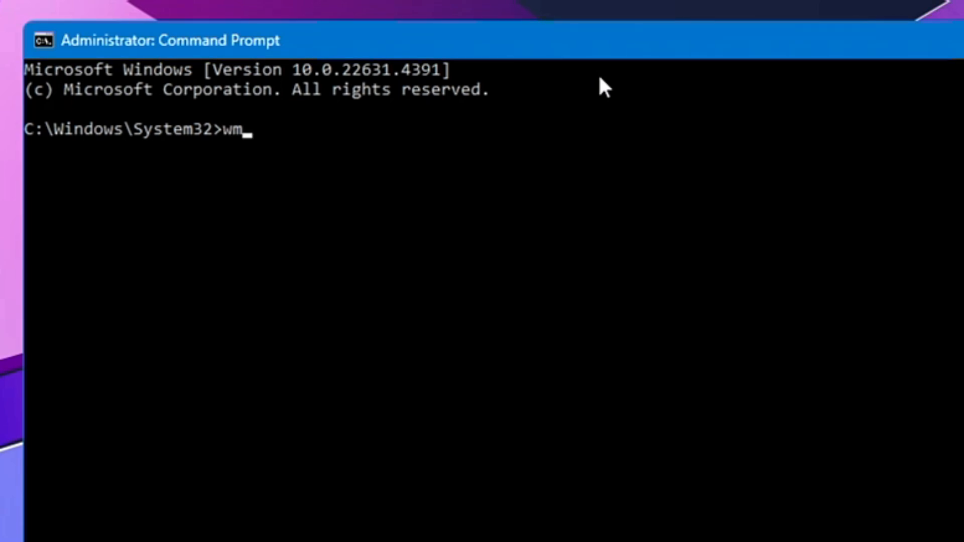
type("ic")
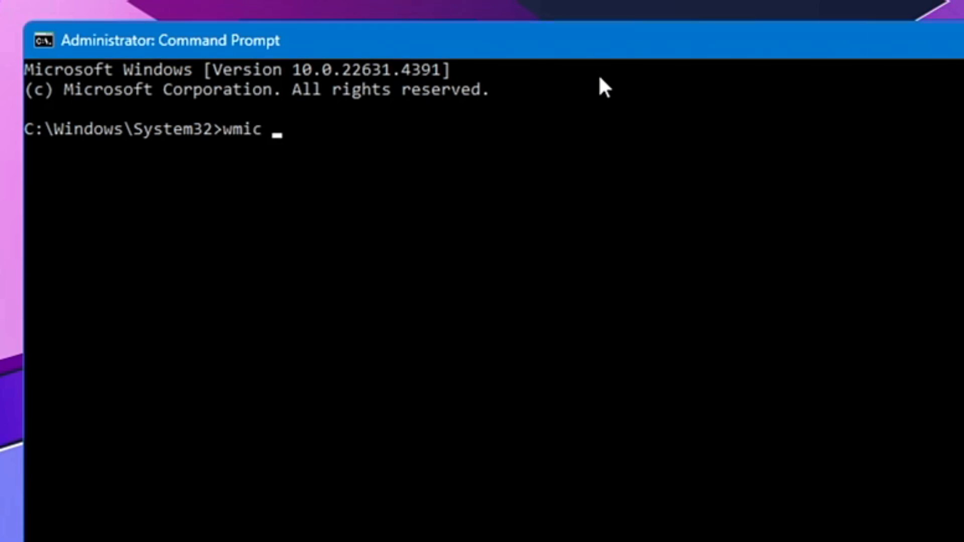
type("diskdr")
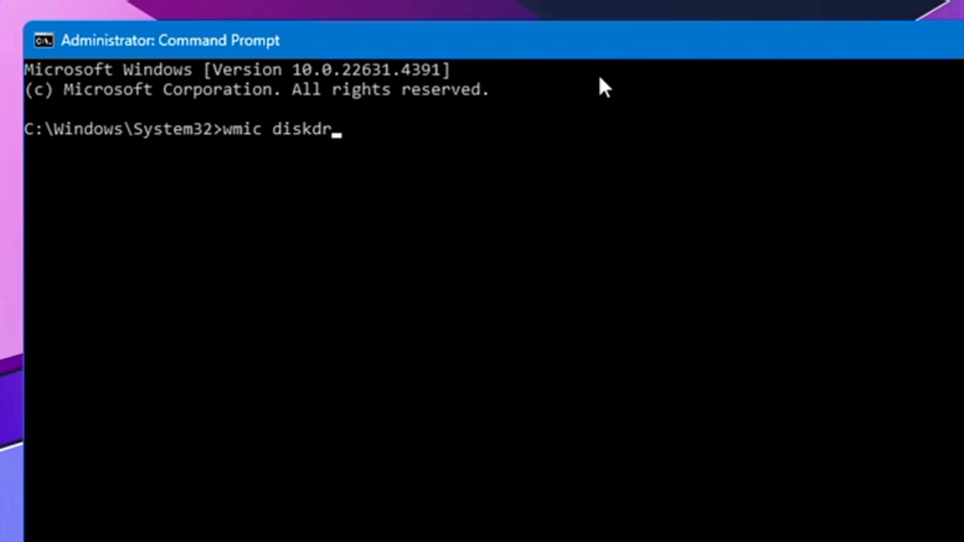
type("ive")
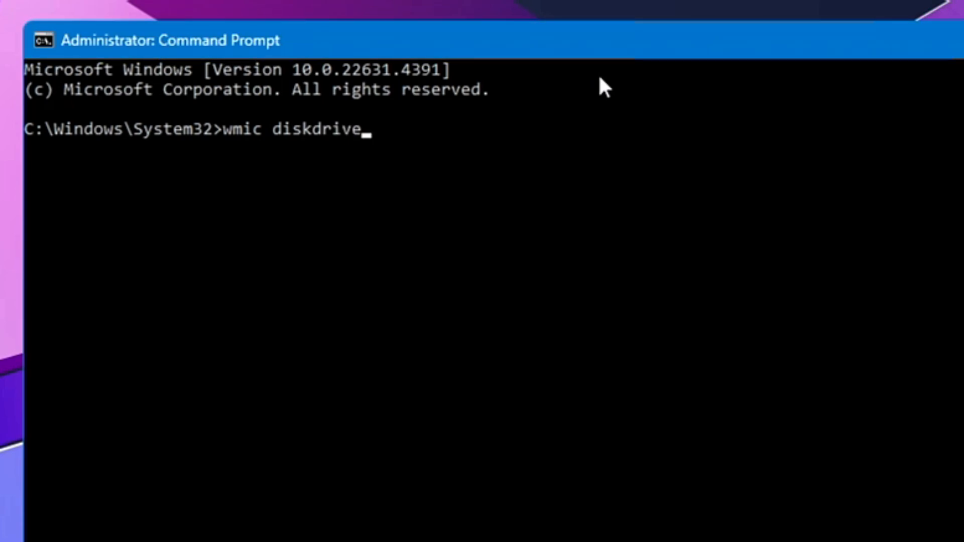
type("ge")
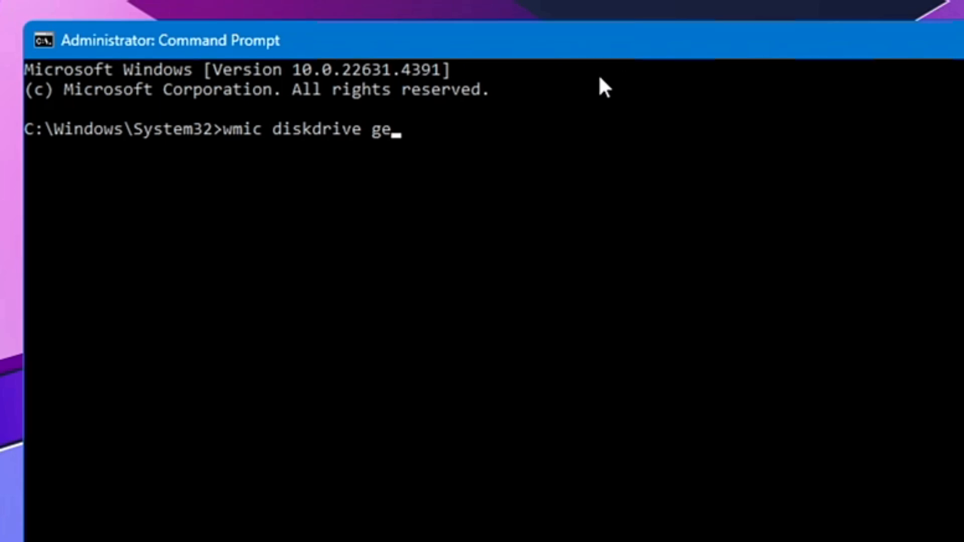
type("t model")
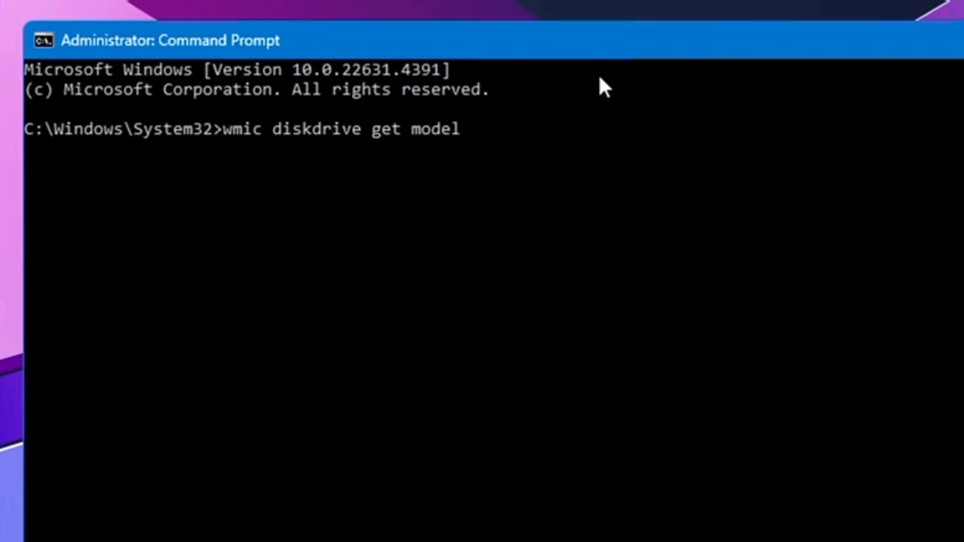
type(",status")
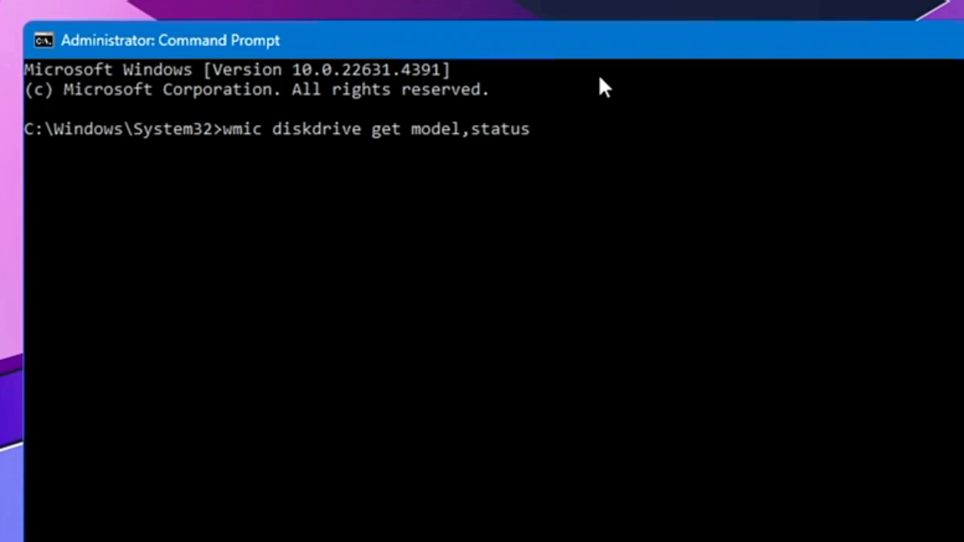
key("Enter")
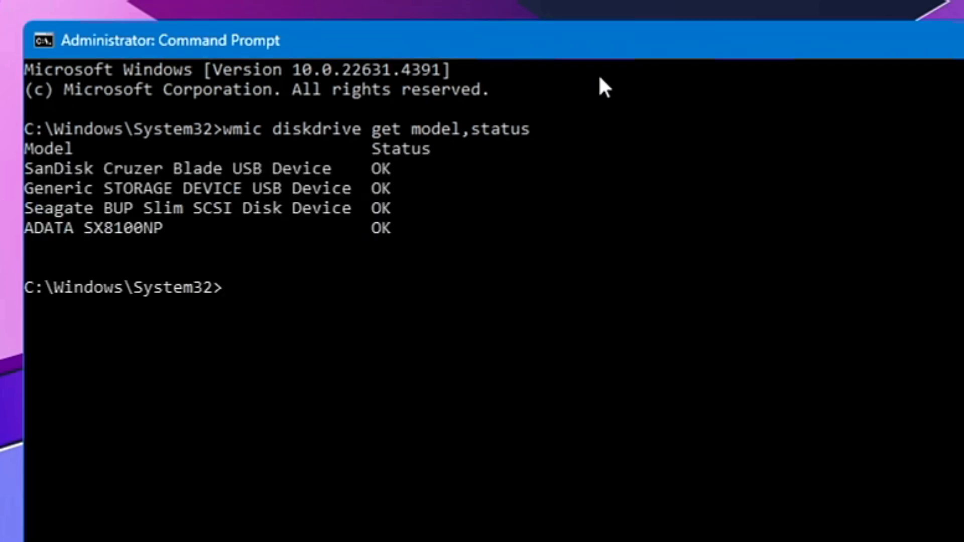
mouse_move(136, 110)
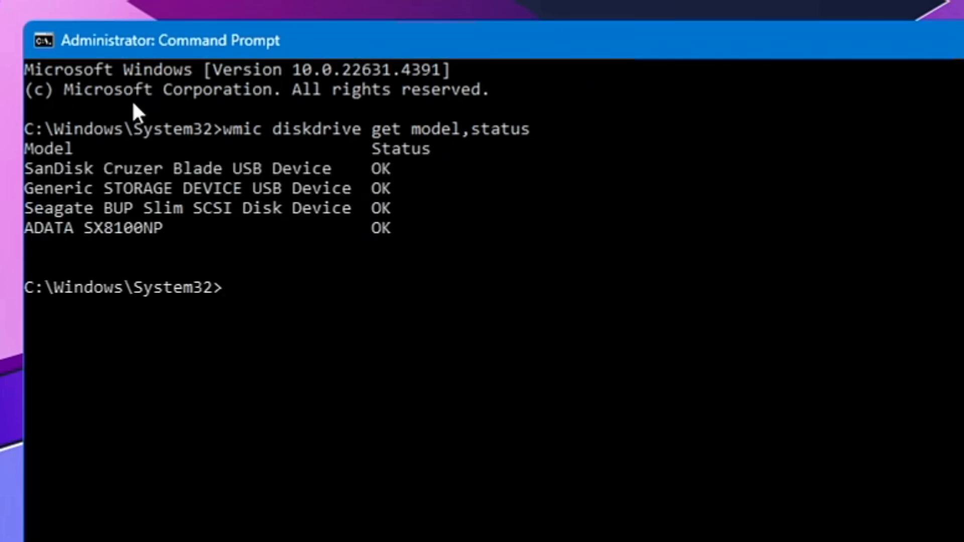
mouse_move(34, 149)
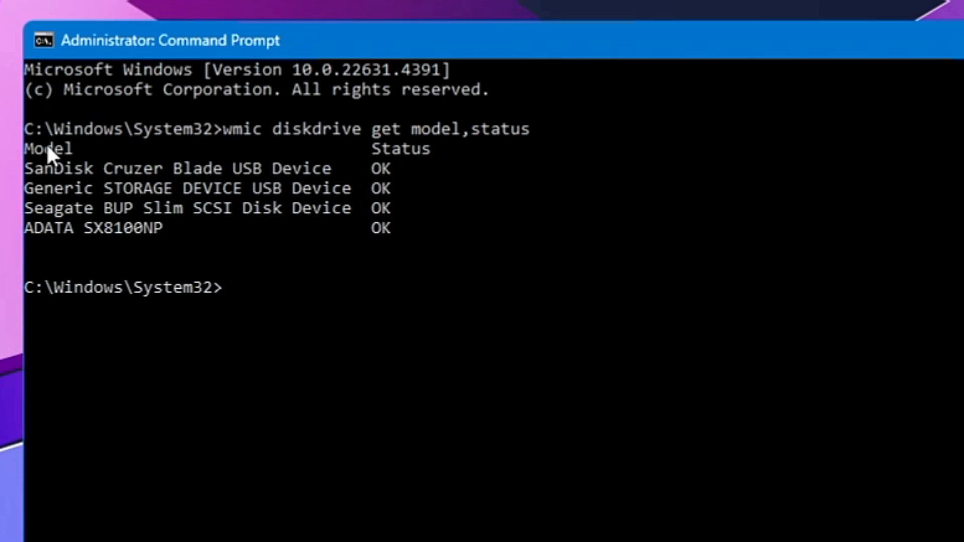
mouse_move(55, 172)
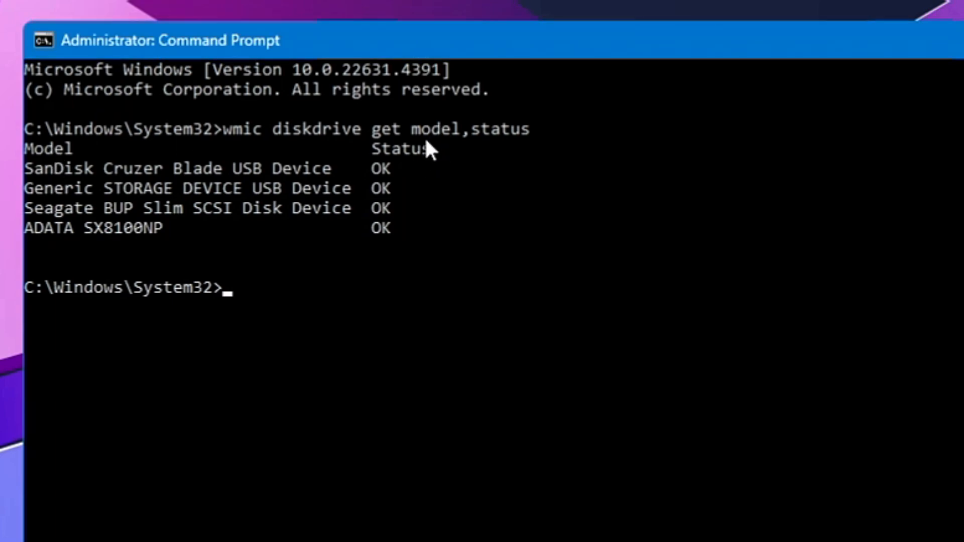
mouse_move(65, 254)
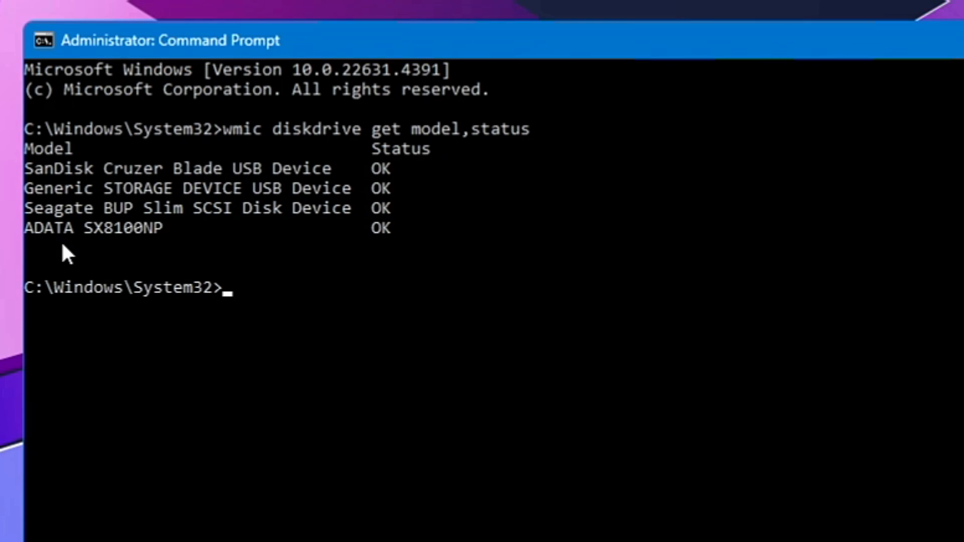
mouse_move(82, 296)
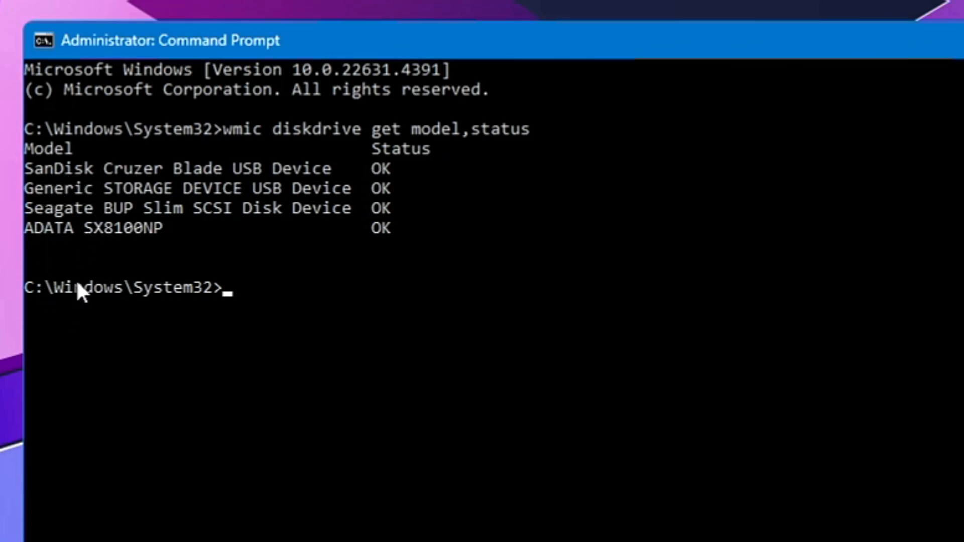
mouse_move(58, 192)
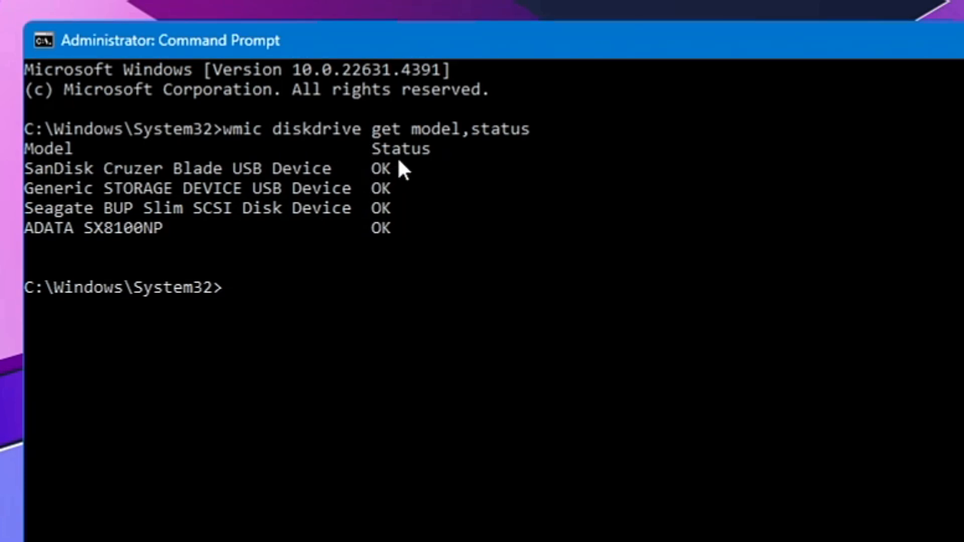
mouse_move(5, 189)
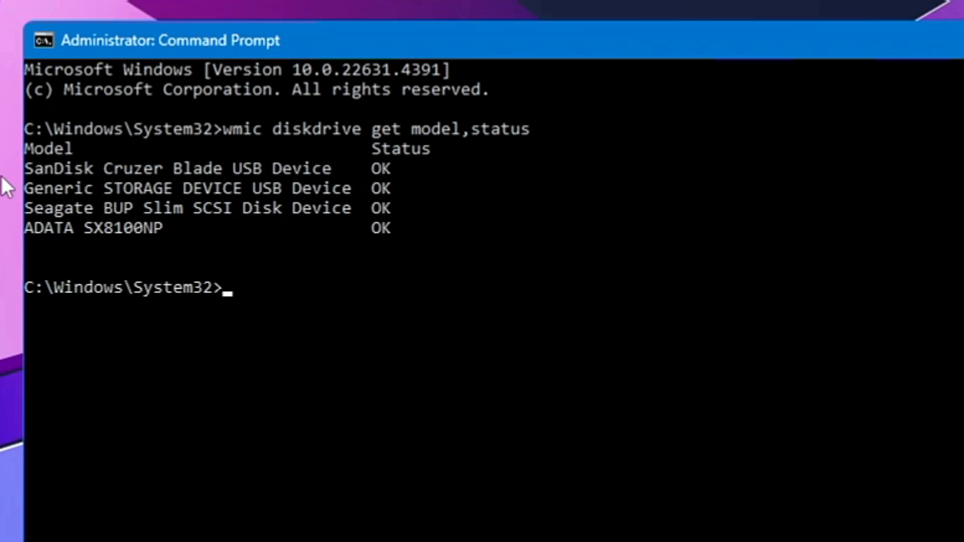
mouse_move(244, 199)
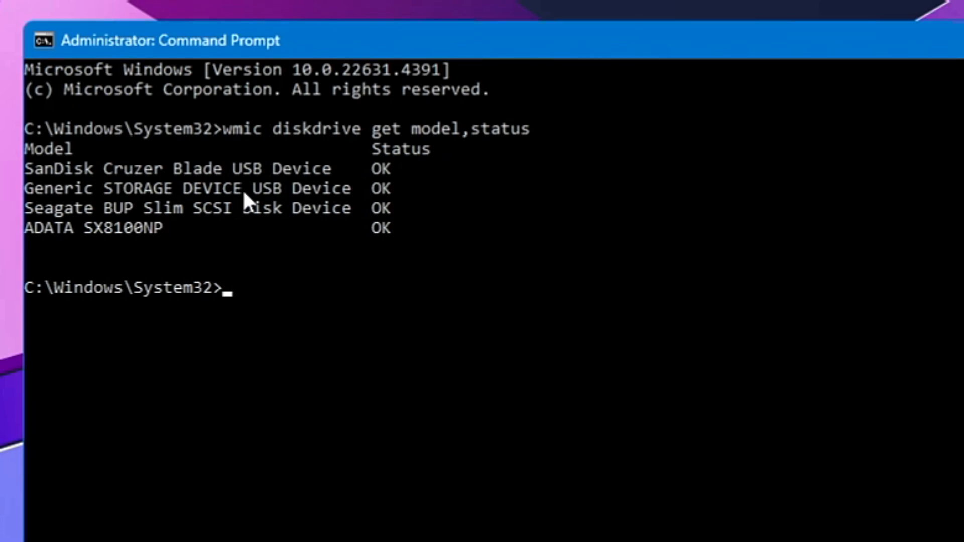
mouse_move(381, 204)
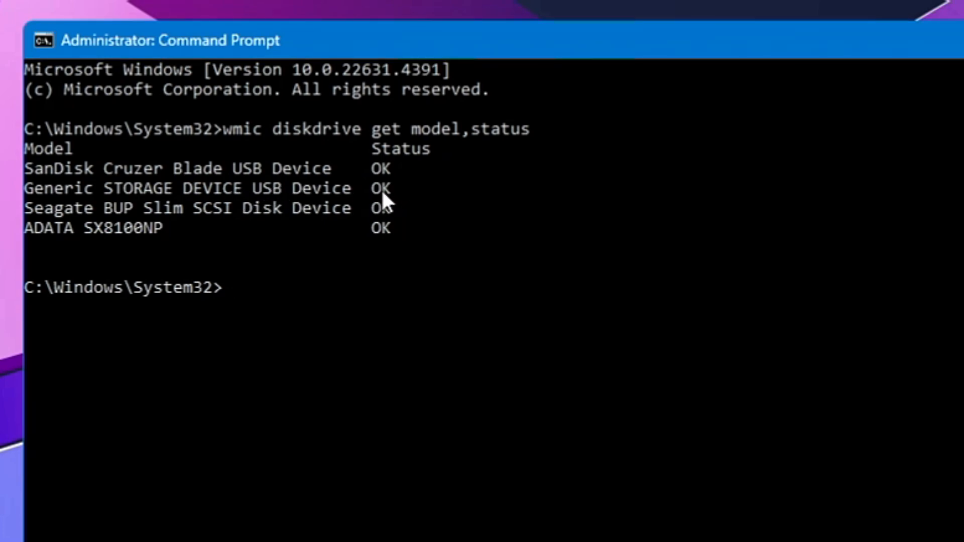
mouse_move(70, 214)
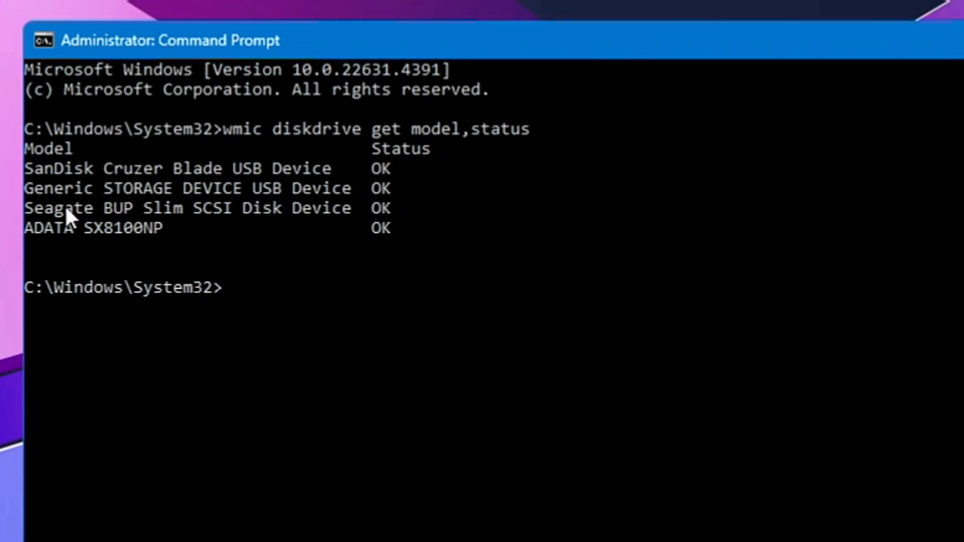
mouse_move(96, 226)
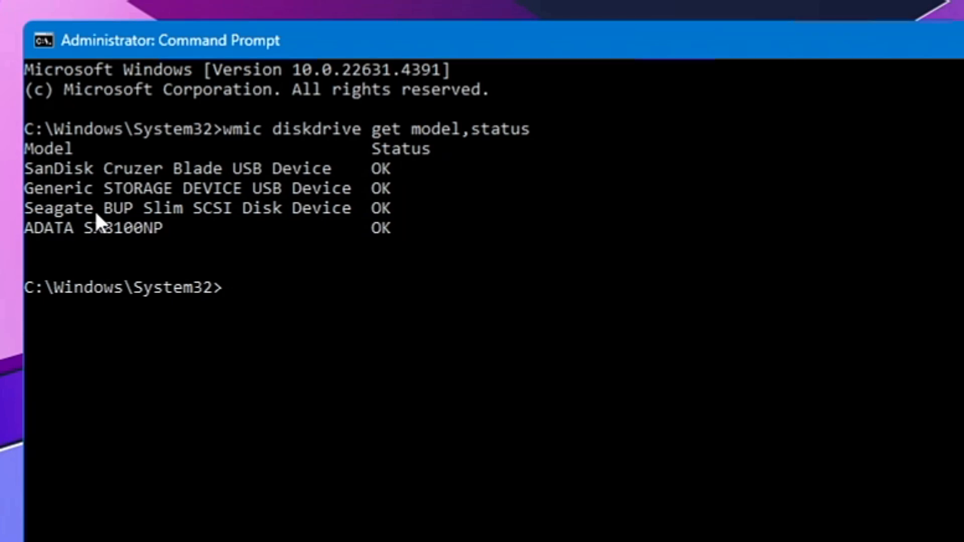
mouse_move(86, 239)
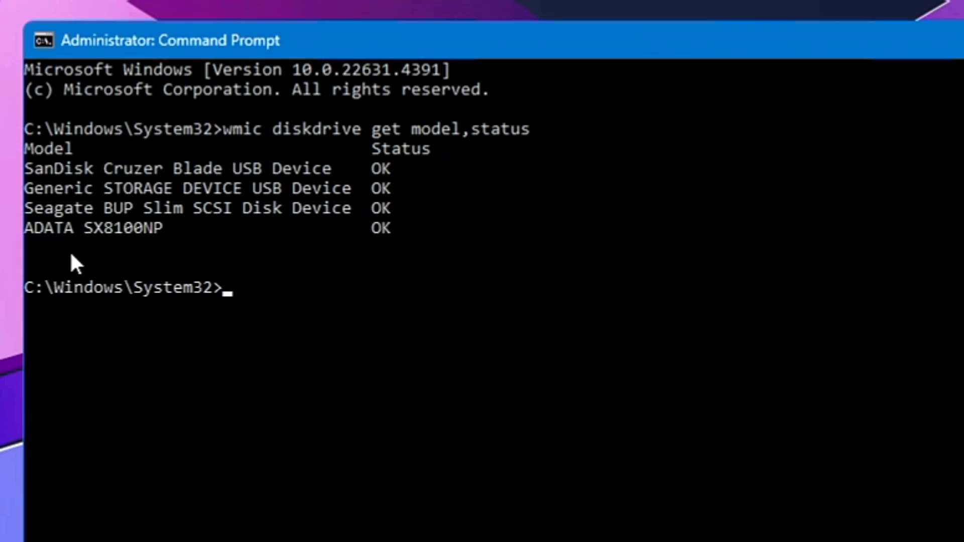
mouse_move(81, 227)
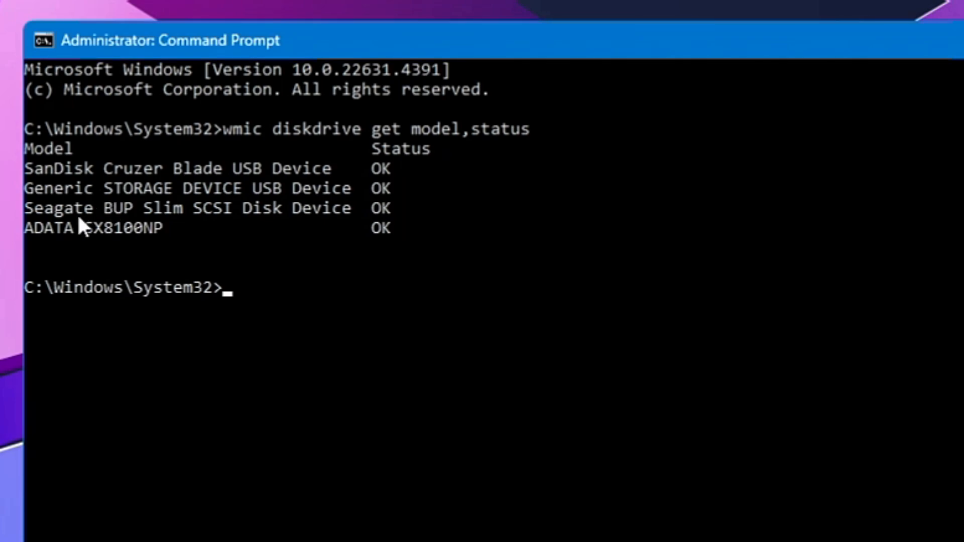
mouse_move(381, 257)
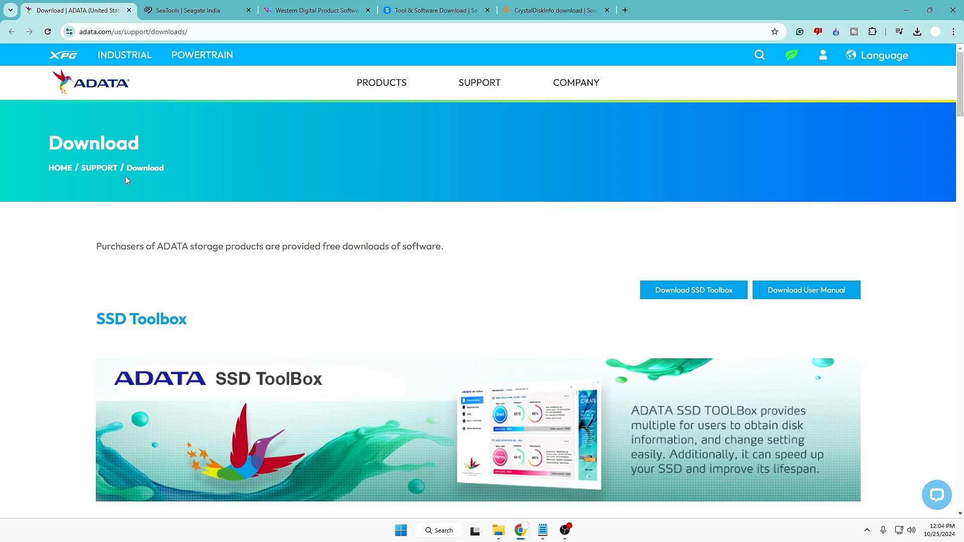
Step: Scroll the ADATA downloads page down to the SSD Toolbox entry
scroll("down", 3)
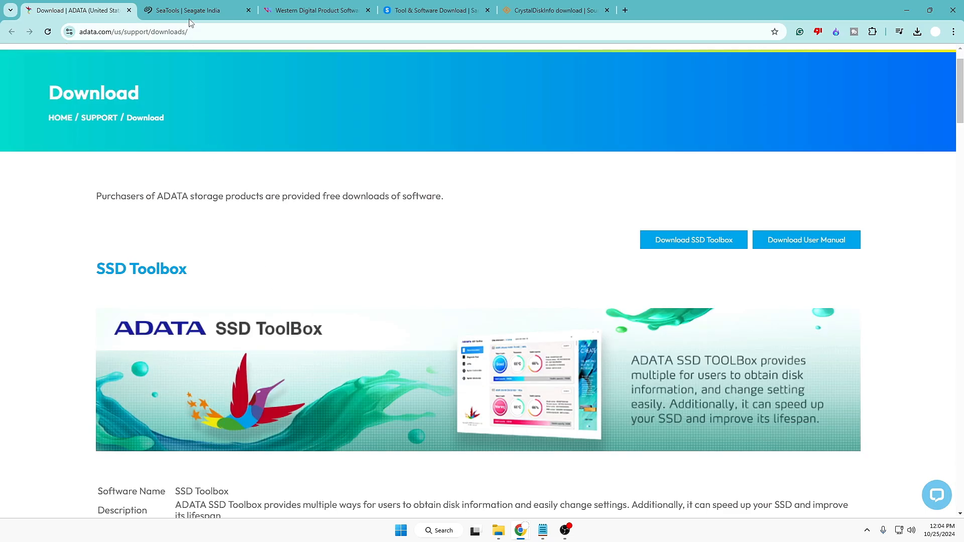
Step: Review the Seagate, Western Digital and Samsung download pages, then minimize Chrome to the desktop
left_click(191, 10)
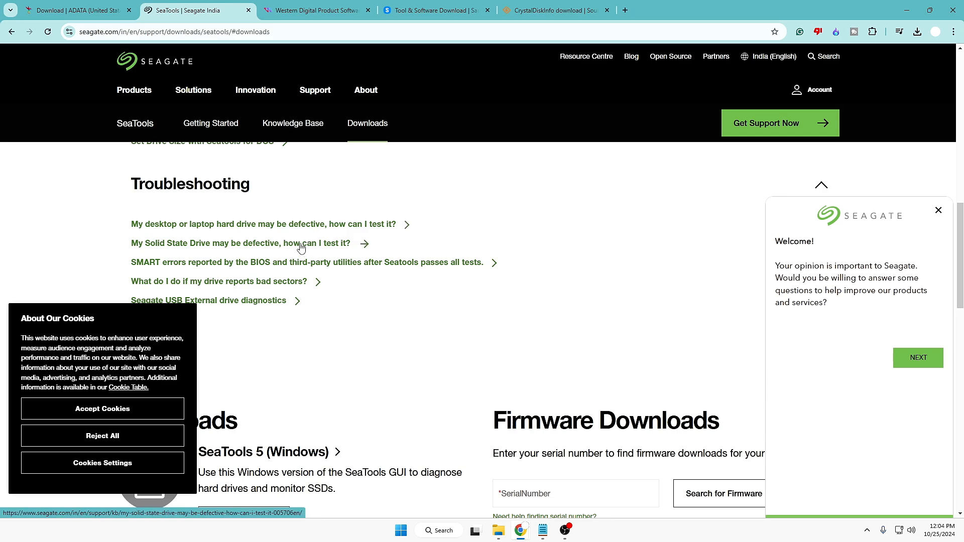
left_click(313, 10)
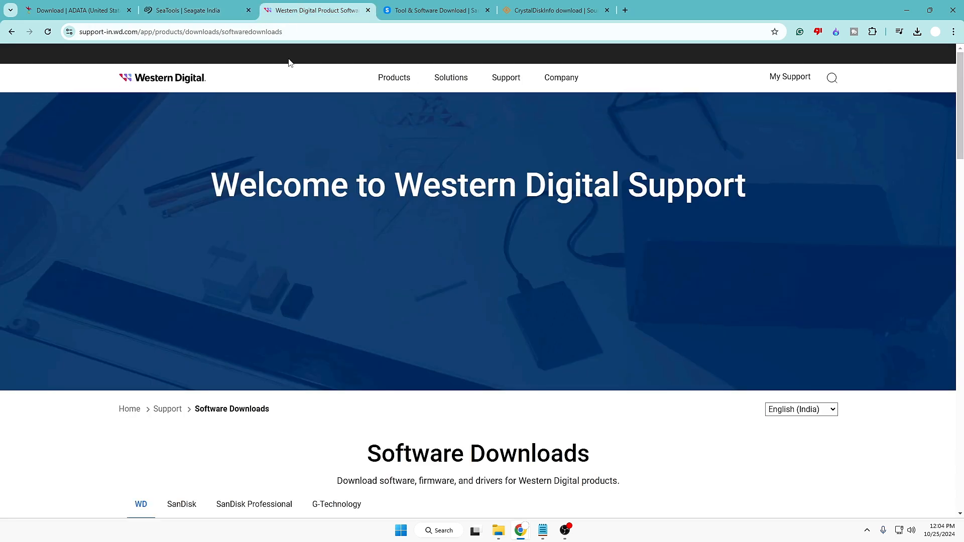
scroll("down", 3)
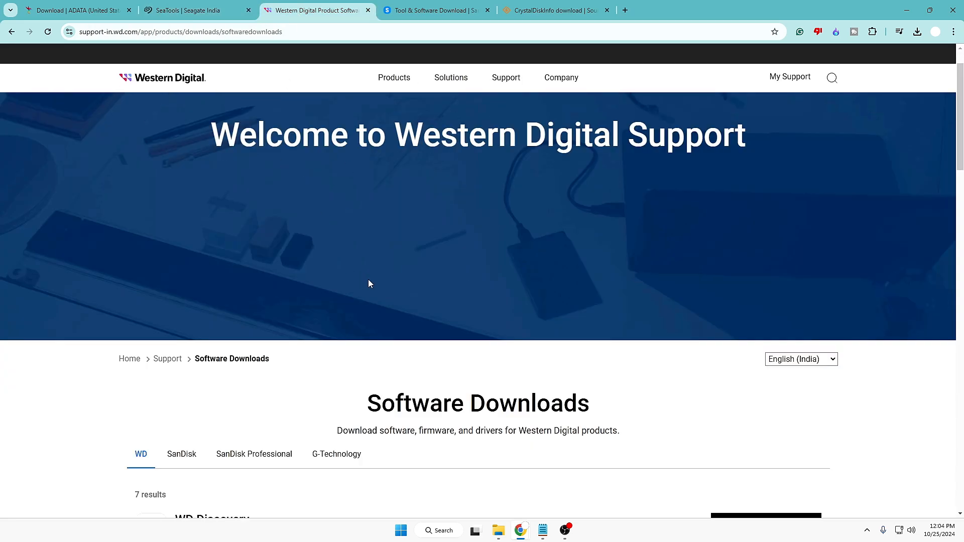
scroll("down", 3)
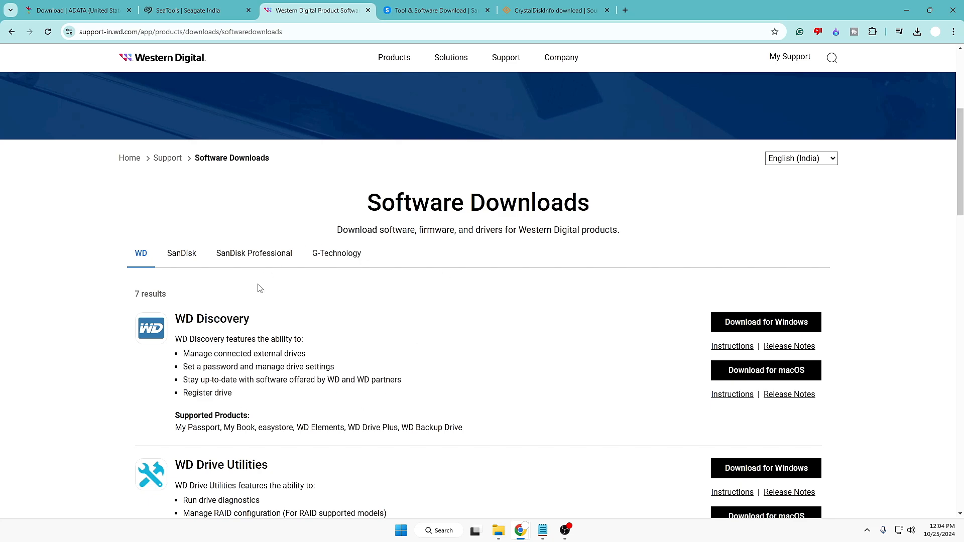
left_click(435, 10)
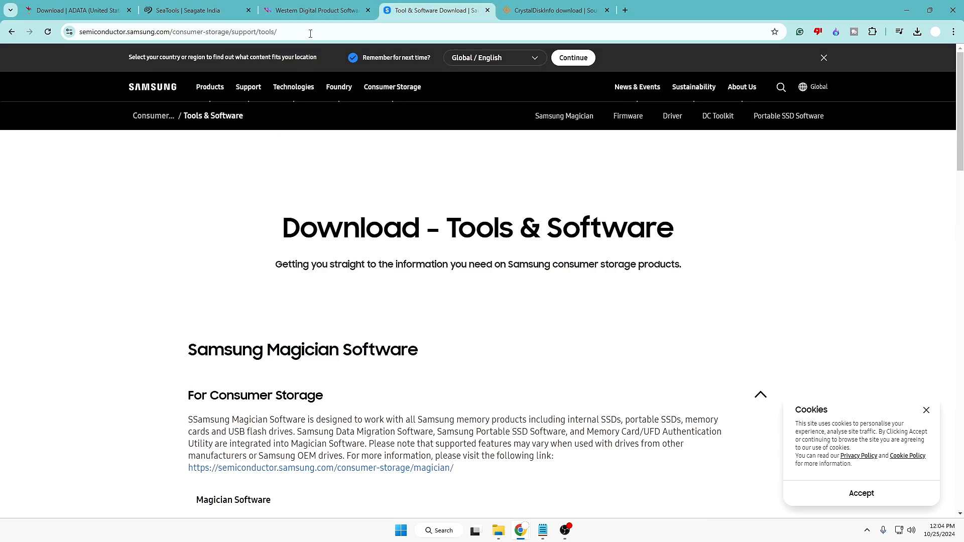
mouse_move(357, 408)
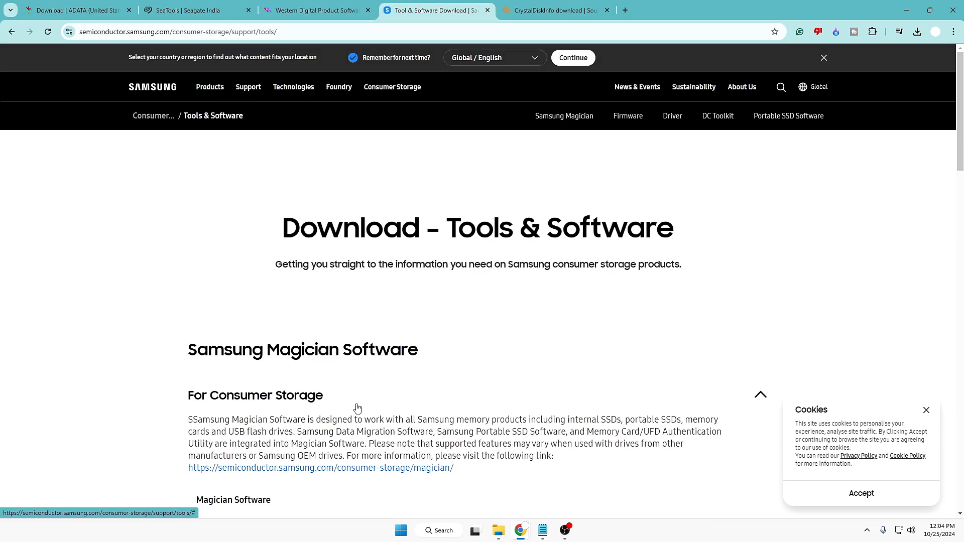
mouse_move(460, 18)
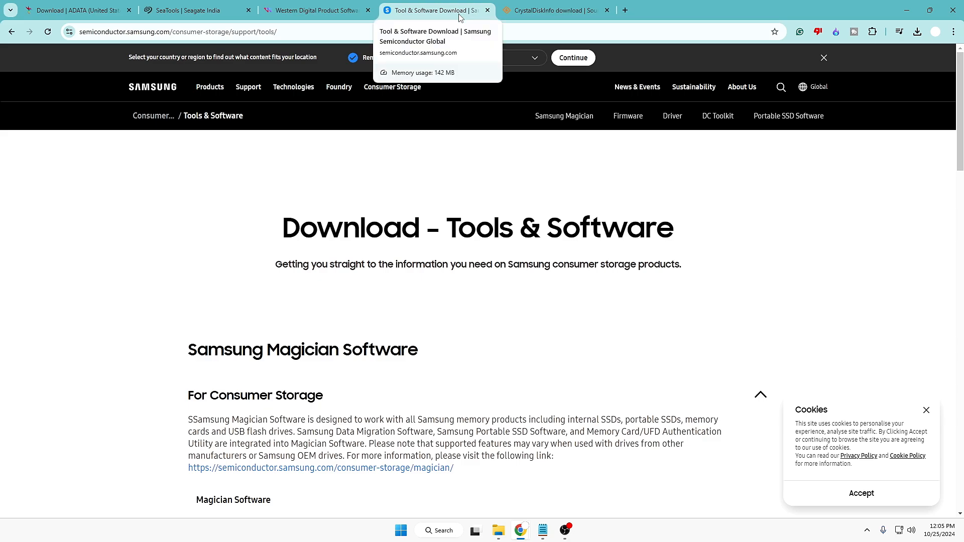
mouse_move(114, 54)
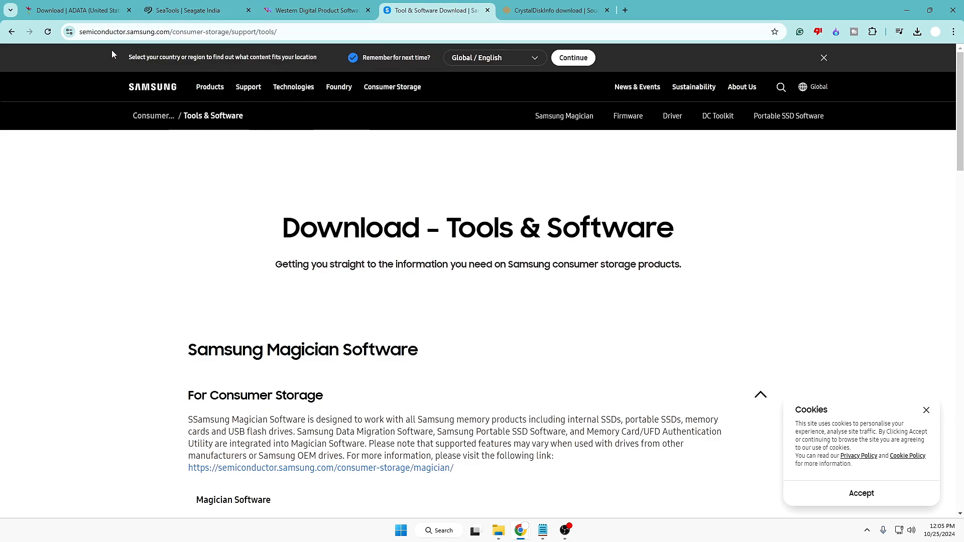
mouse_move(907, 9)
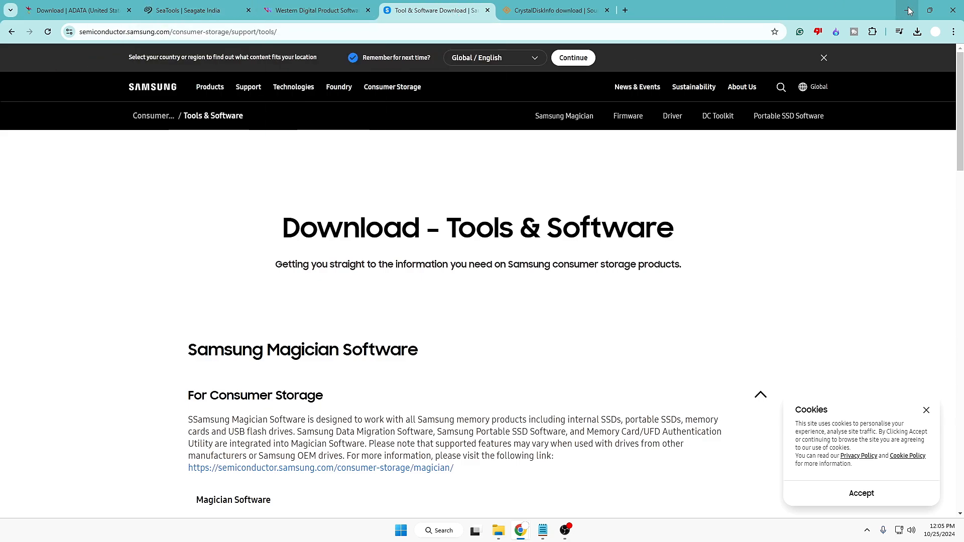
left_click(906, 10)
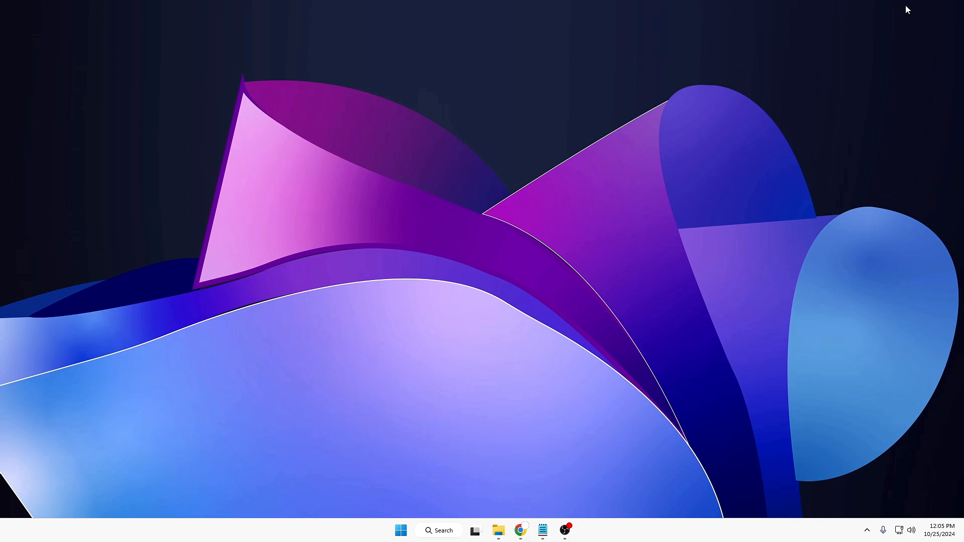
mouse_move(893, 12)
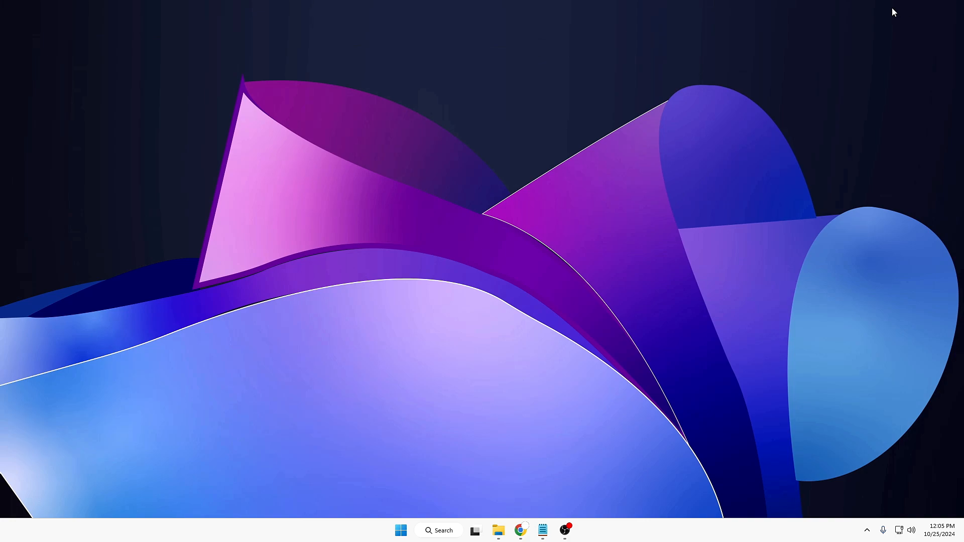
Step: Search Windows for 'system Information' to launch the System Information app
left_click(439, 530)
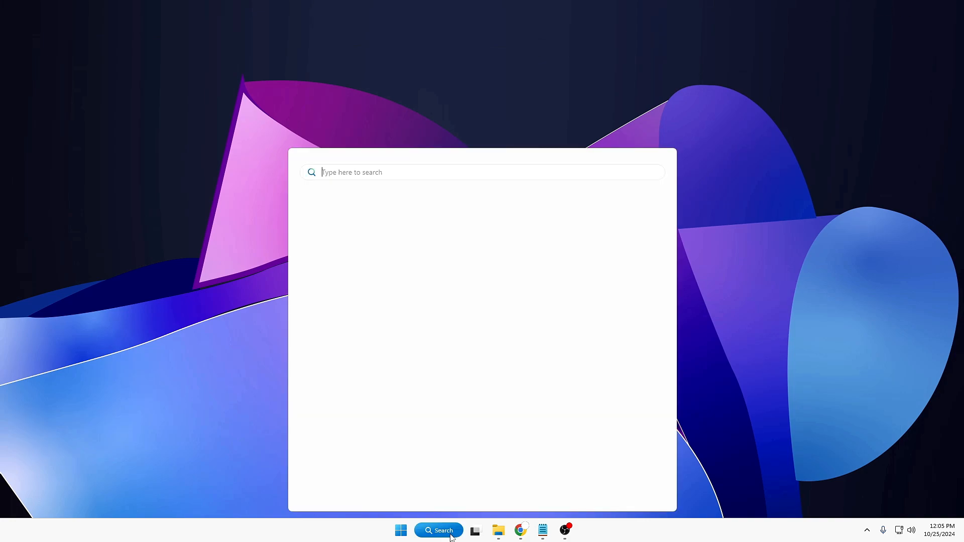
type("system Information")
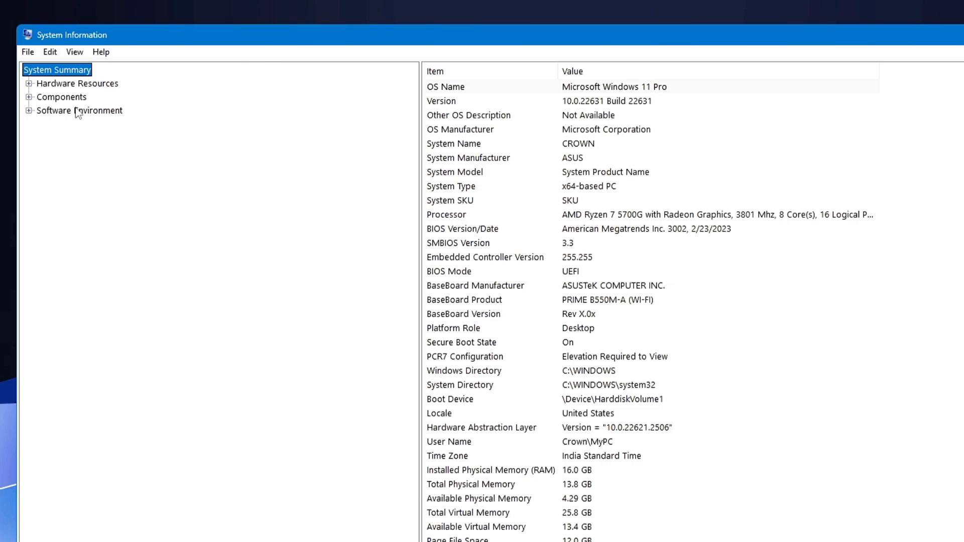
Step: Show Components > Storage > Disks and scroll through each drive's model, media type and size
left_click(62, 97)
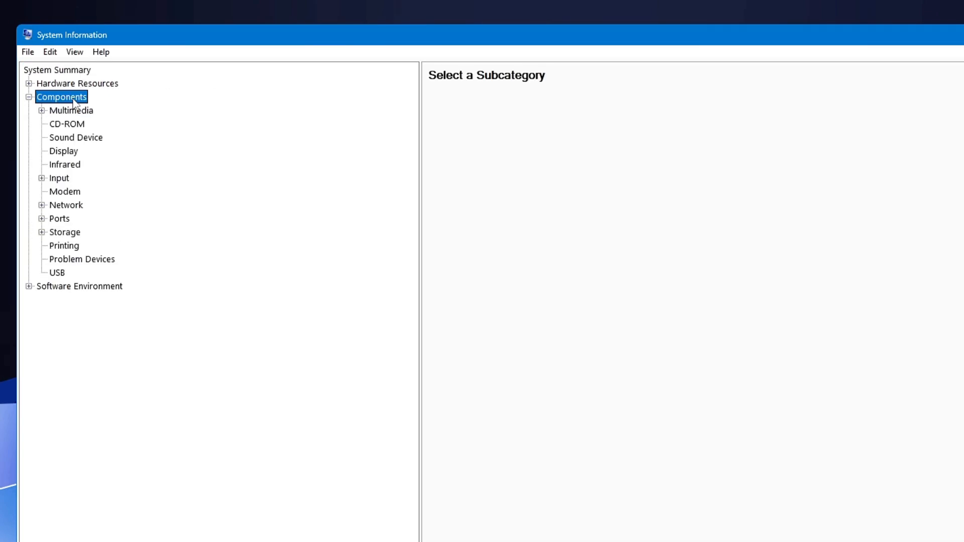
left_click(65, 232)
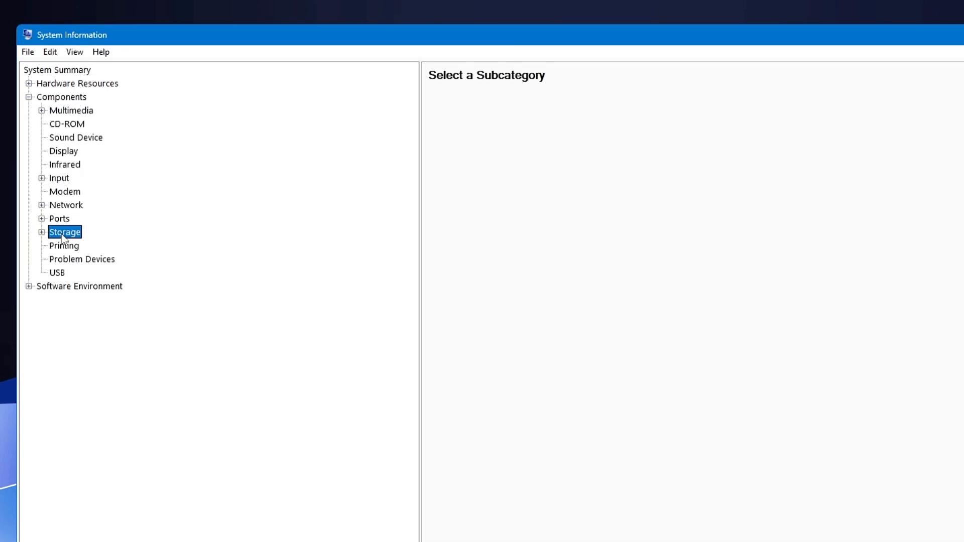
left_click(73, 259)
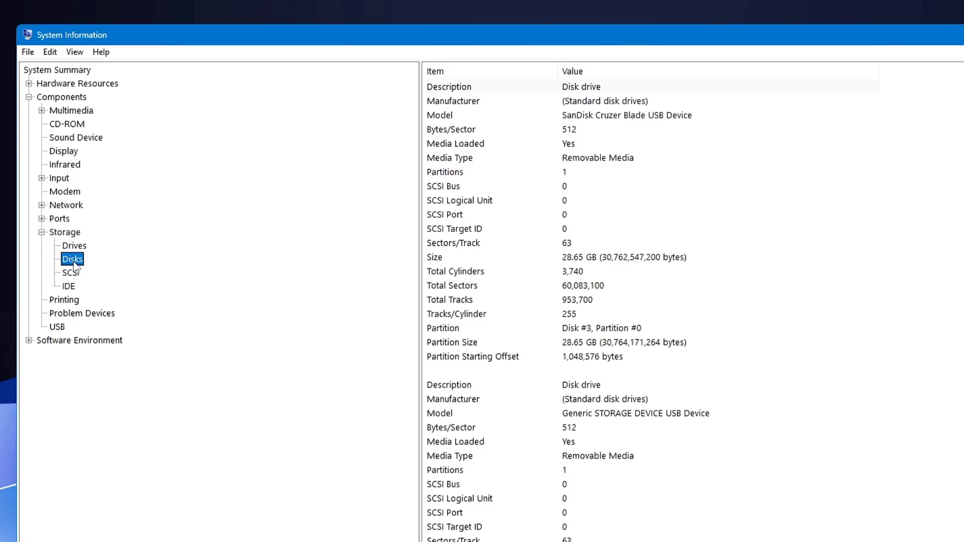
scroll("down", 3)
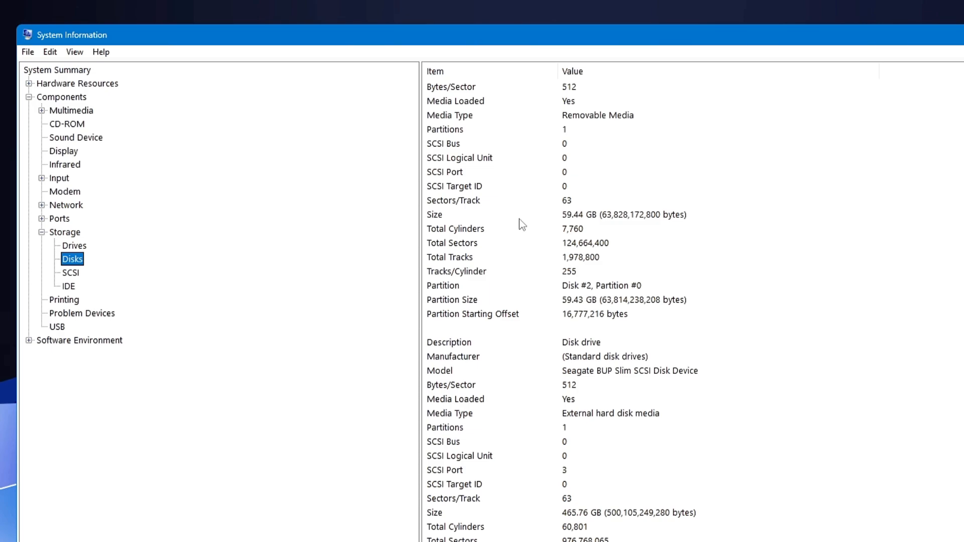
scroll("down", 3)
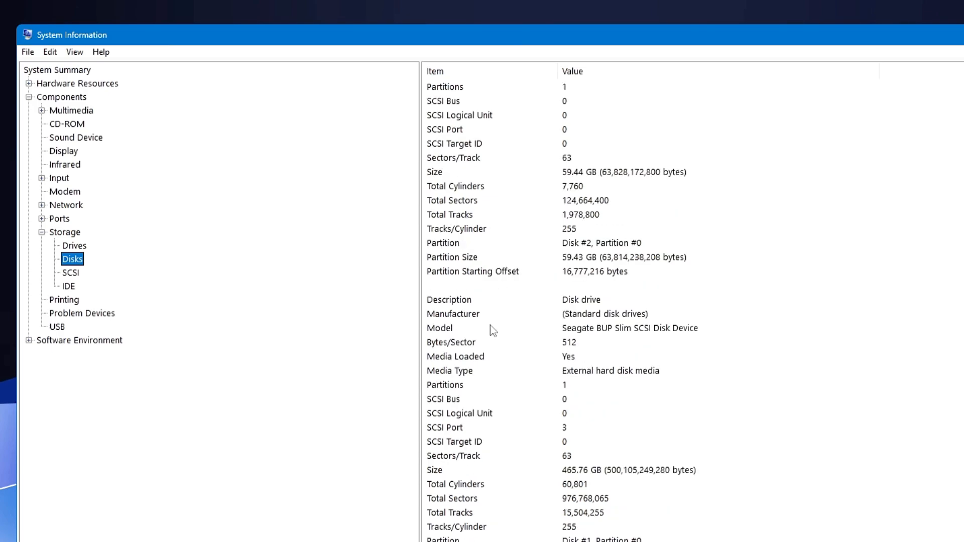
mouse_move(573, 340)
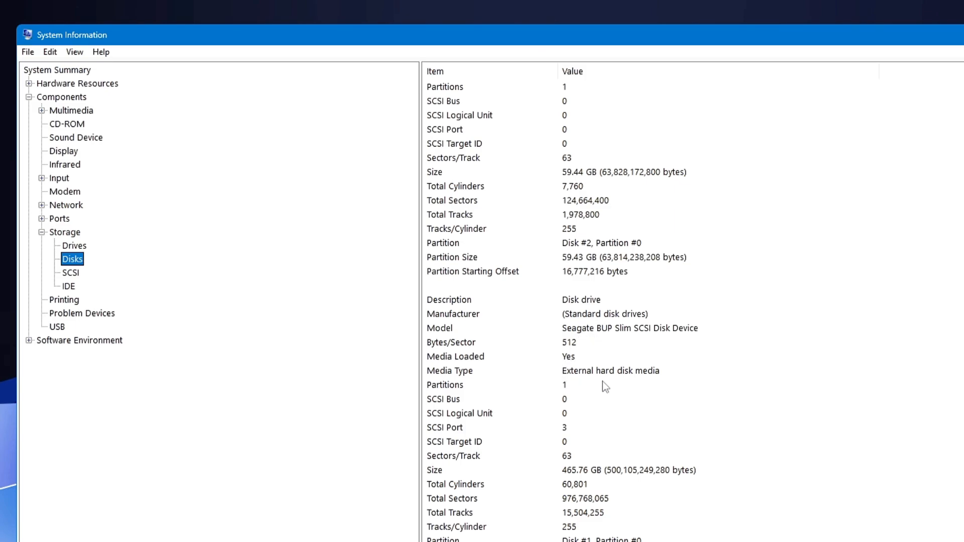
mouse_move(454, 386)
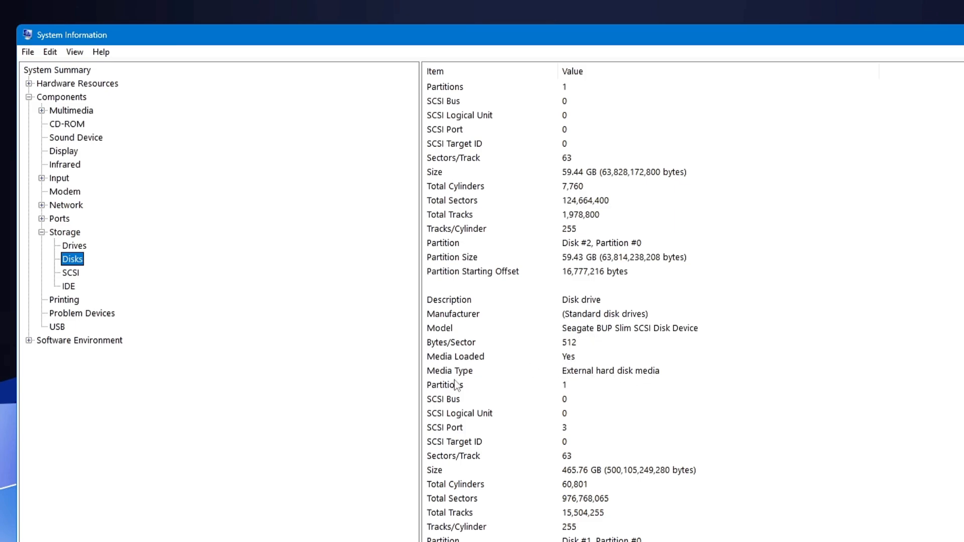
scroll("down", 3)
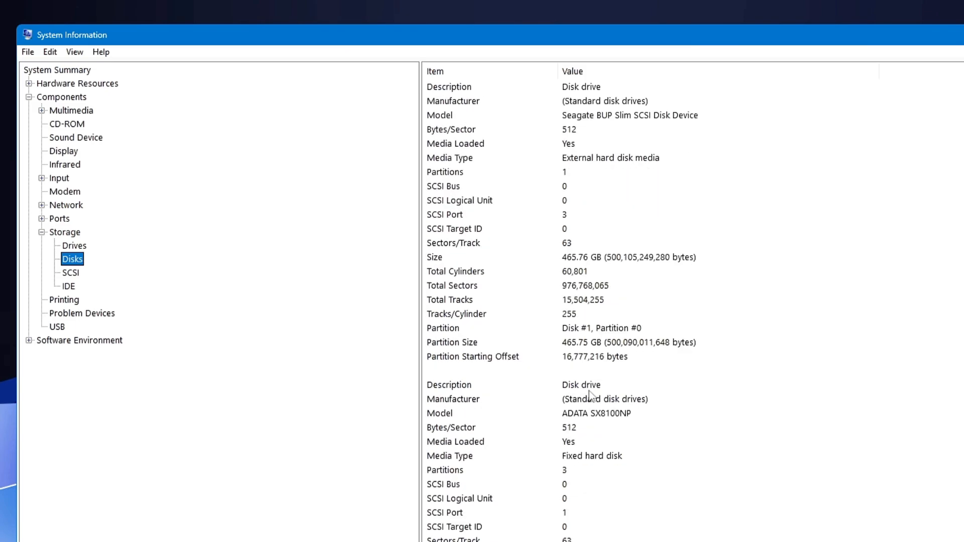
scroll("down", 3)
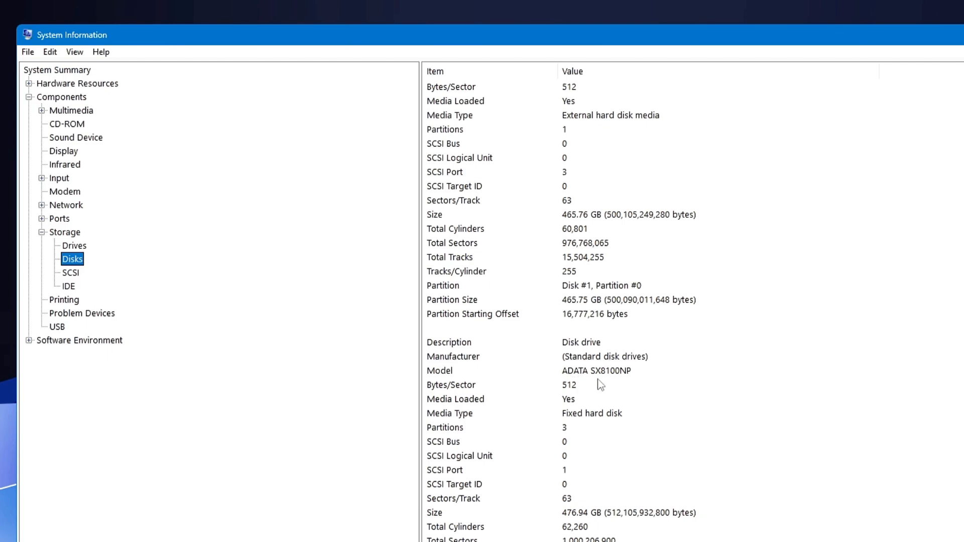
mouse_move(610, 417)
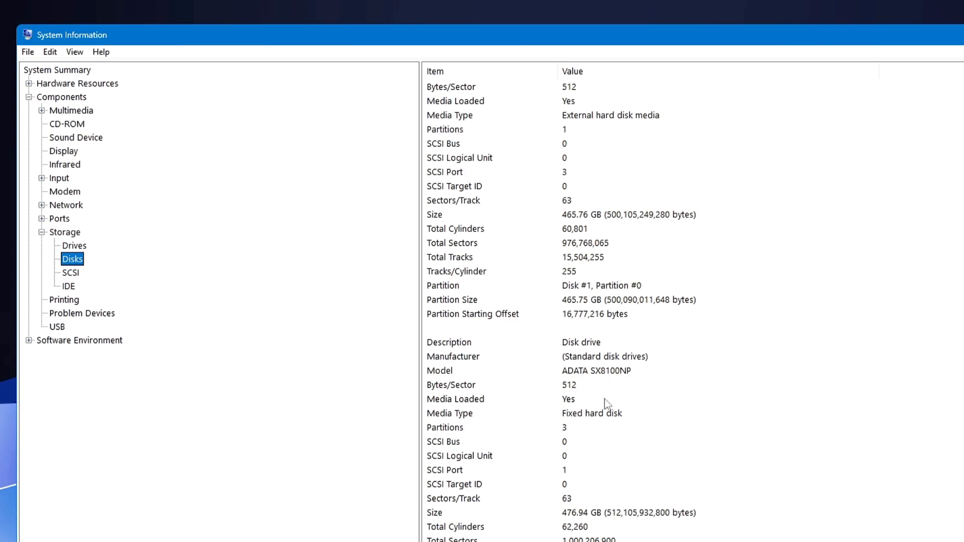
mouse_move(582, 379)
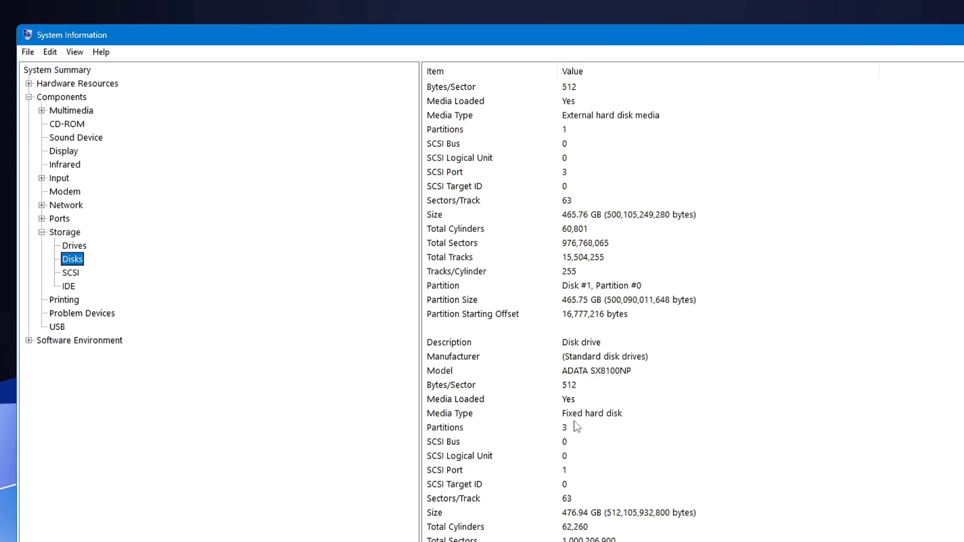
mouse_move(586, 405)
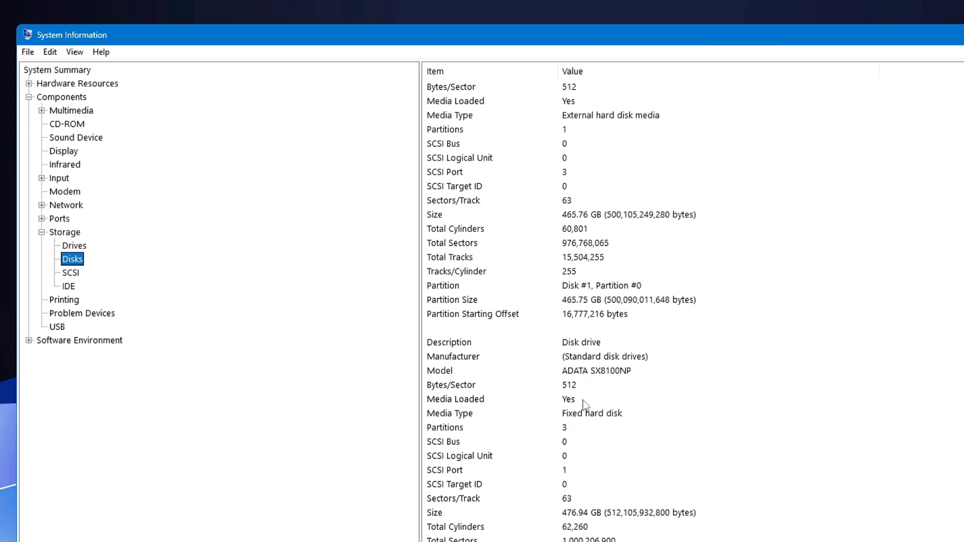
mouse_move(548, 373)
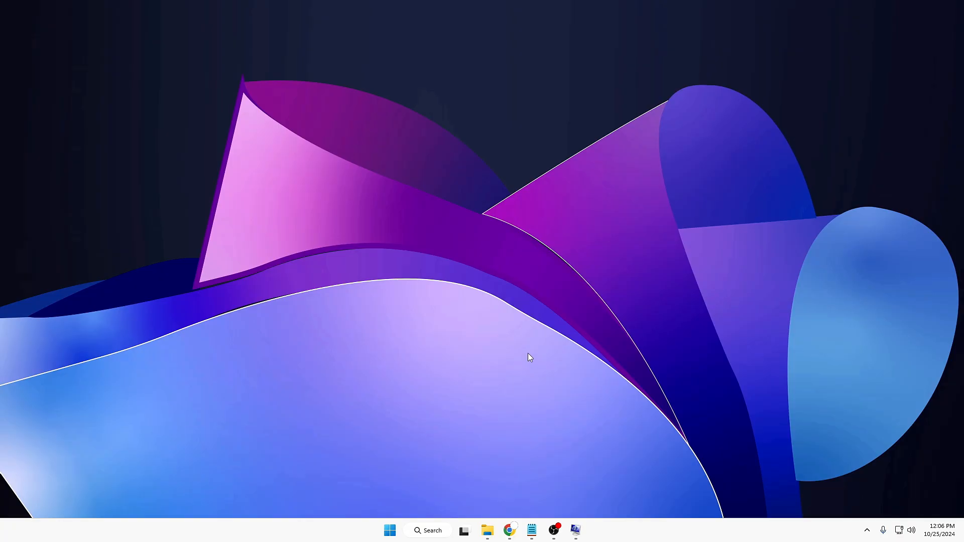
mouse_move(508, 531)
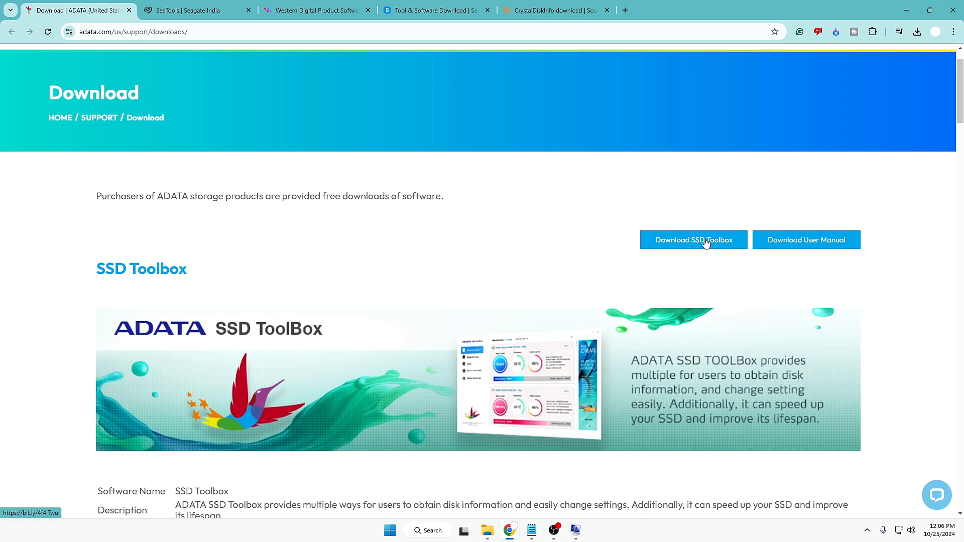
Step: Show Chrome's recent download history listing the SSD Toolbox installer
left_click(918, 31)
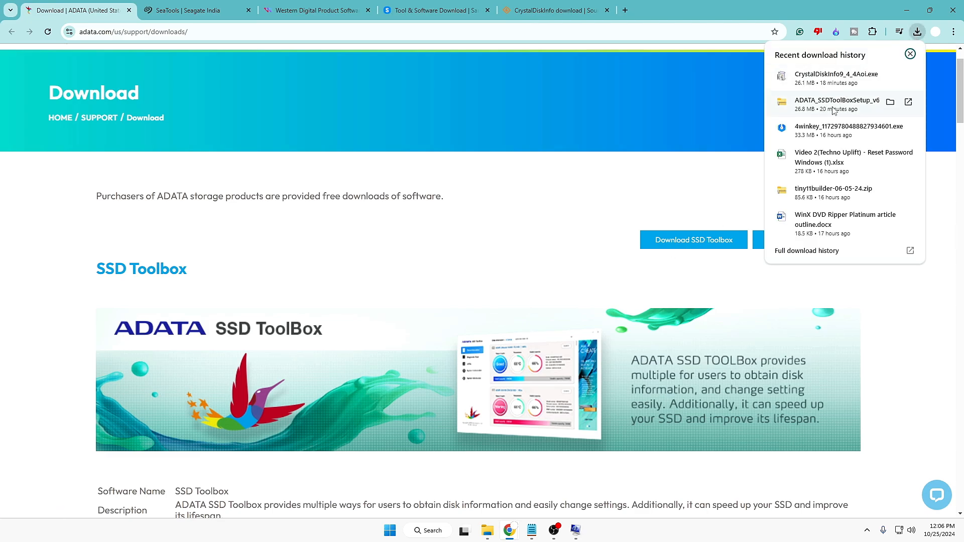
mouse_move(854, 112)
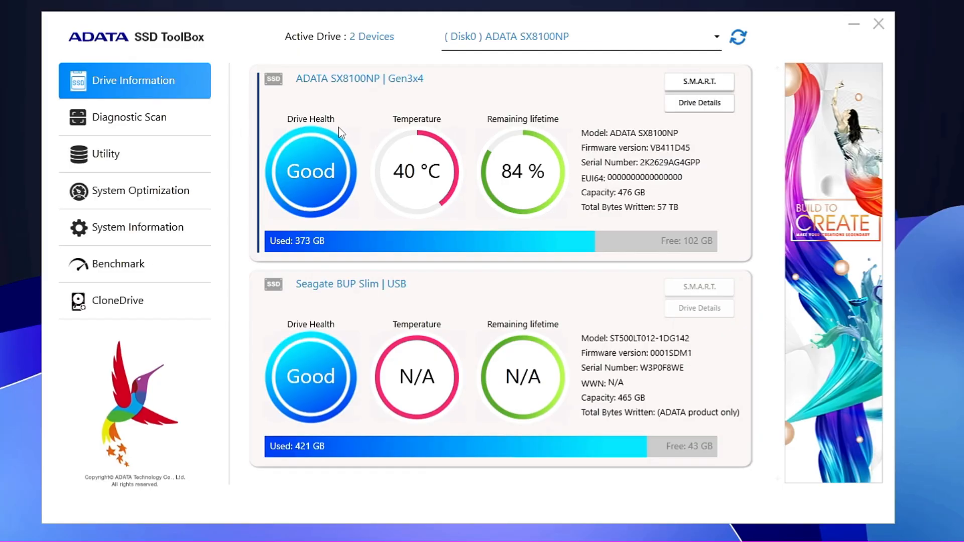
mouse_move(320, 216)
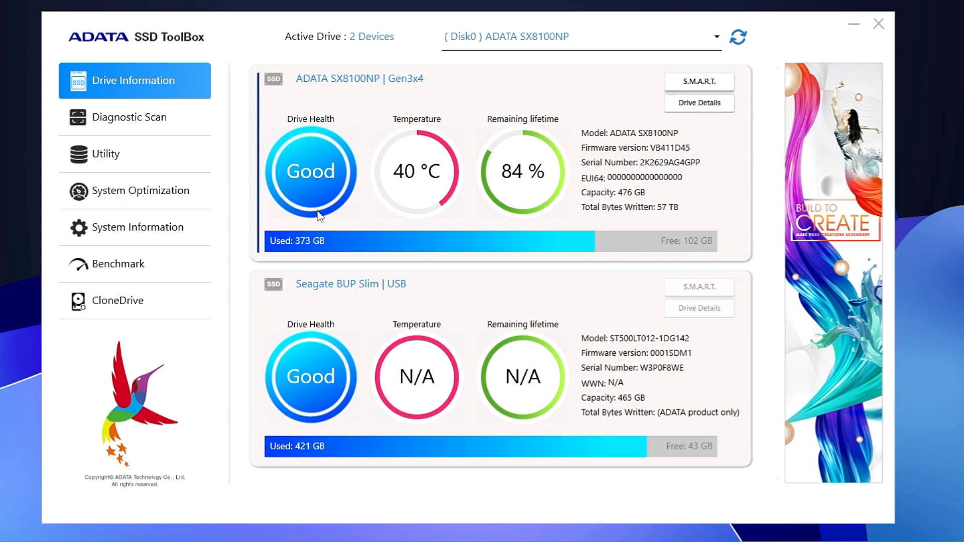
mouse_move(344, 123)
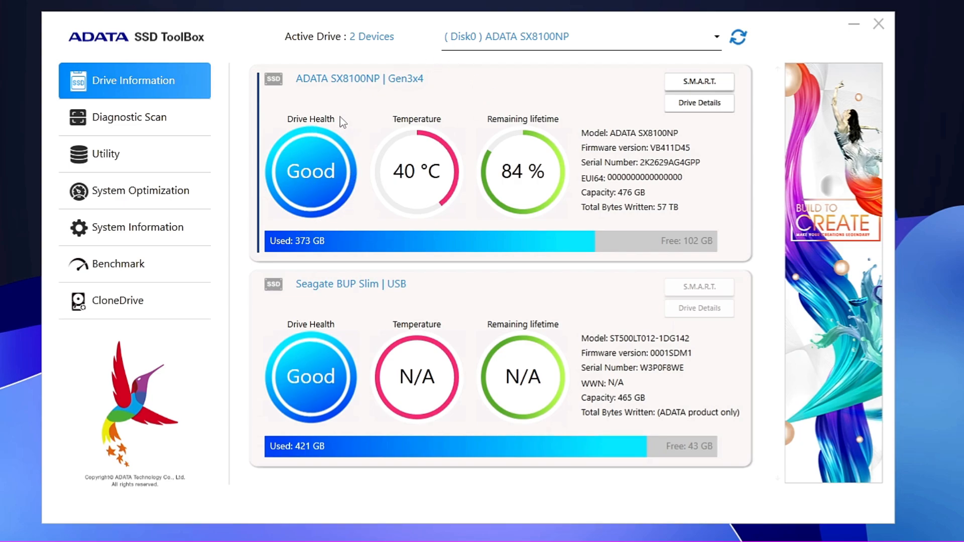
mouse_move(317, 127)
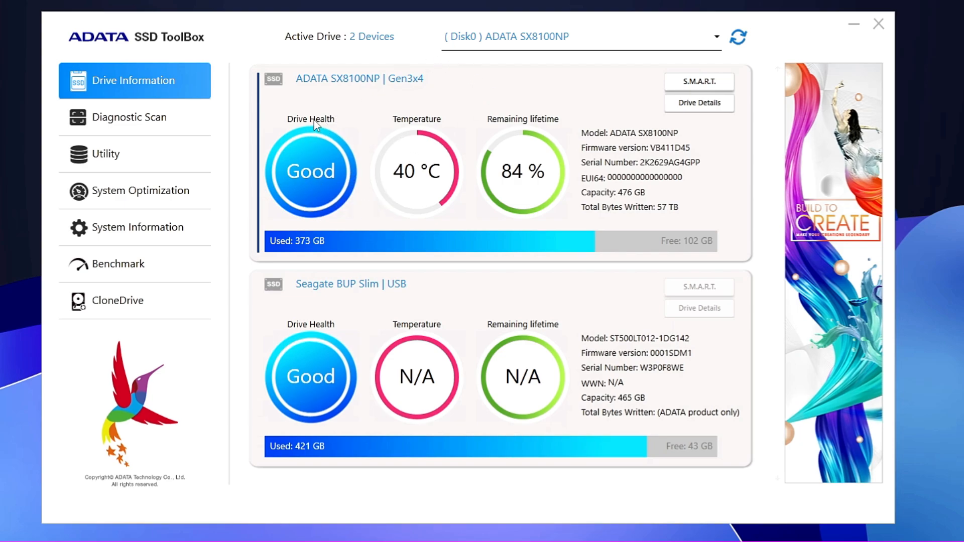
mouse_move(308, 189)
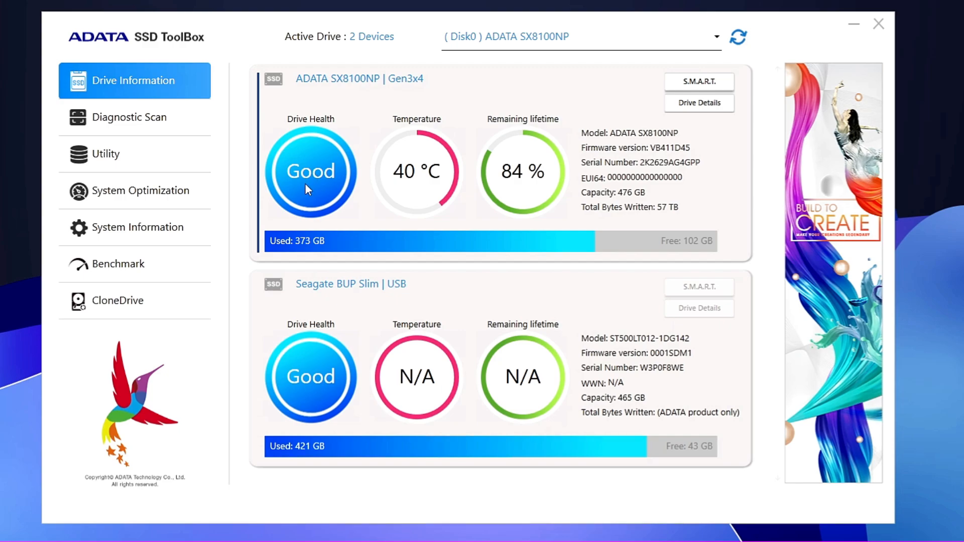
mouse_move(412, 174)
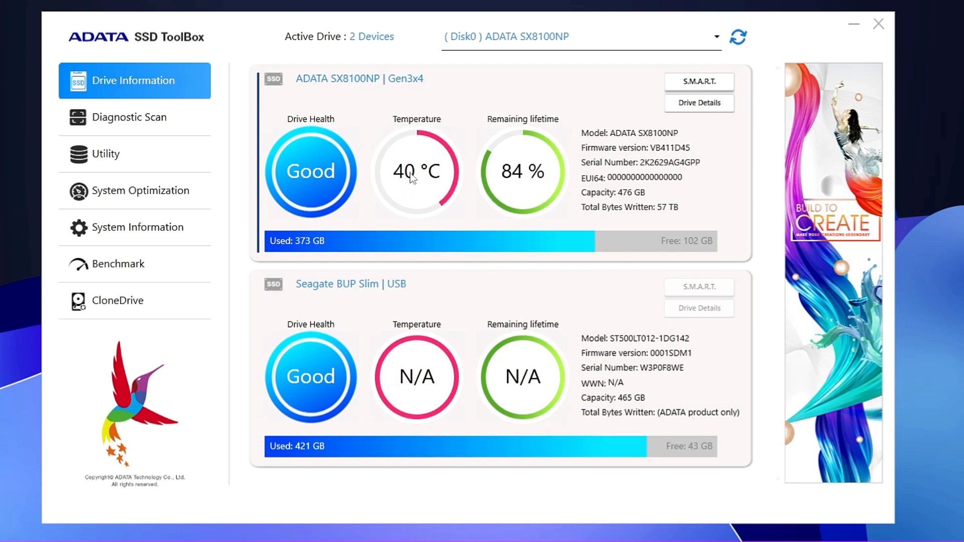
mouse_move(526, 121)
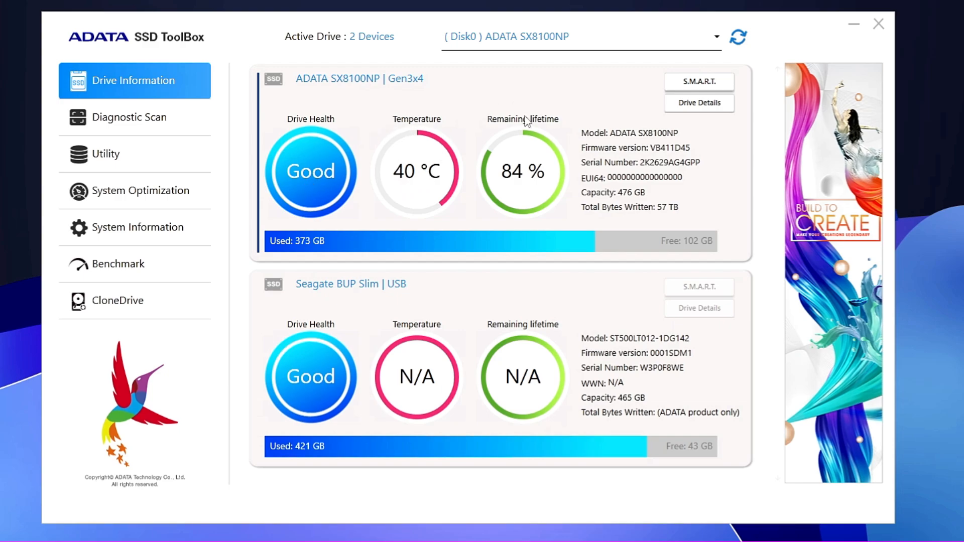
mouse_move(510, 179)
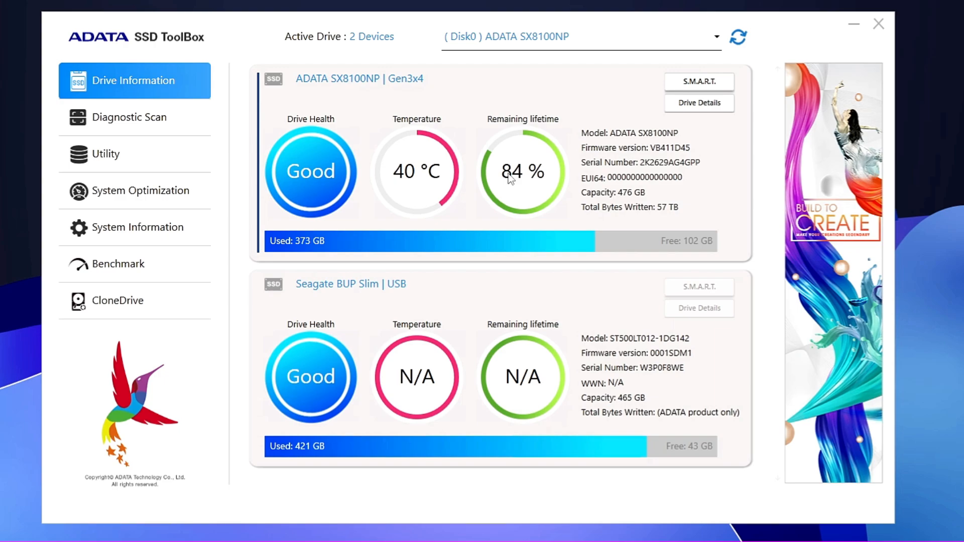
mouse_move(351, 272)
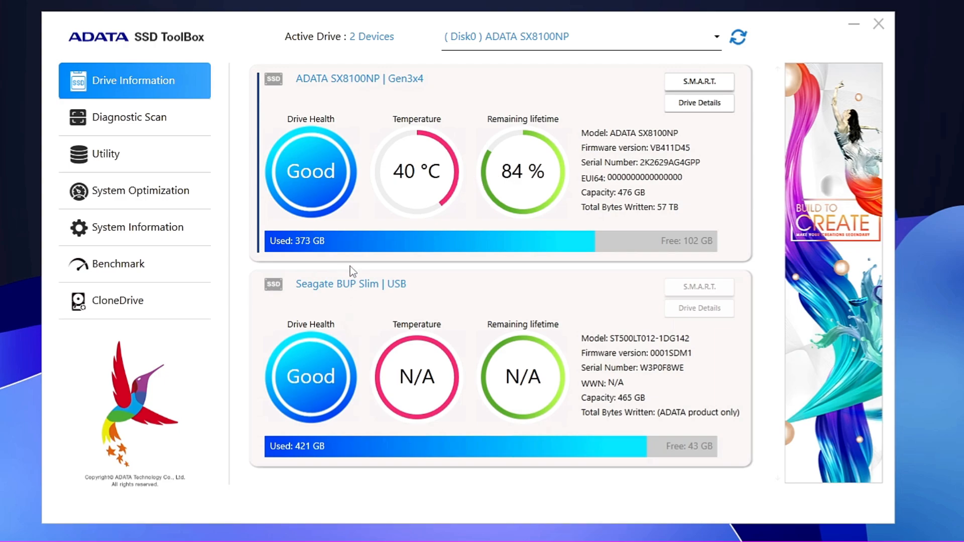
mouse_move(337, 303)
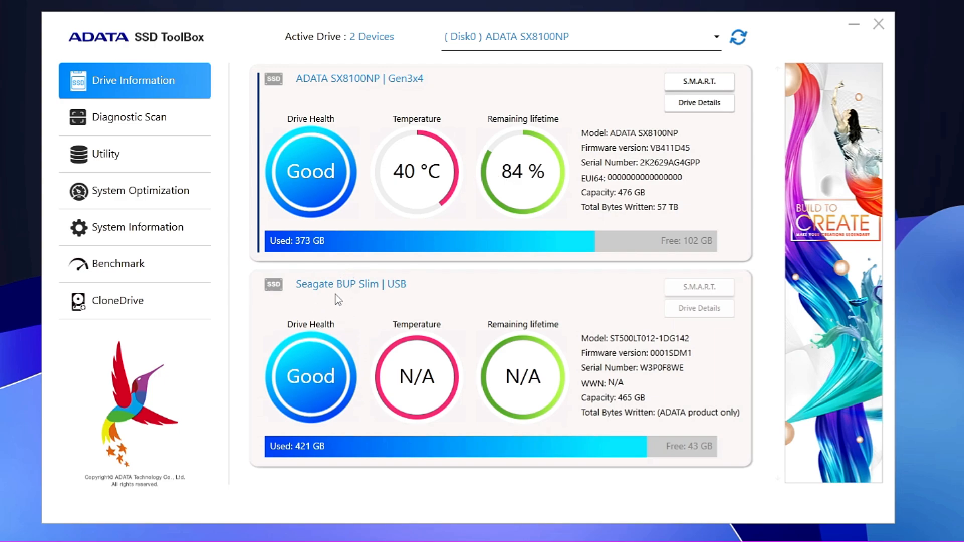
mouse_move(310, 293)
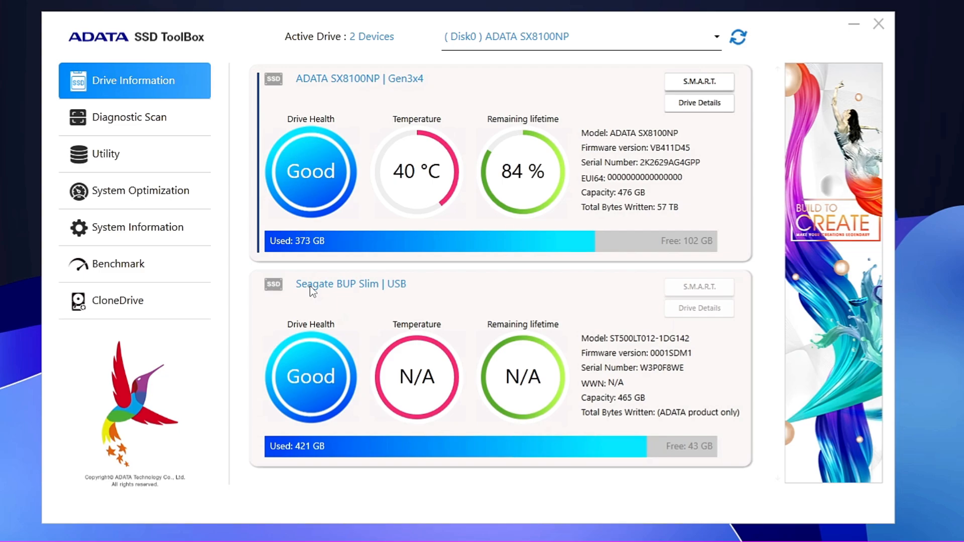
mouse_move(298, 400)
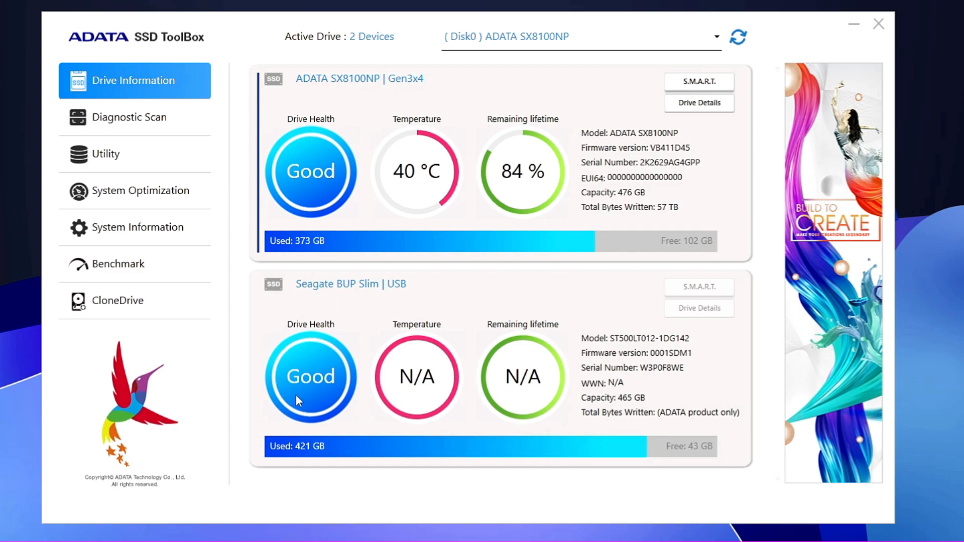
mouse_move(546, 349)
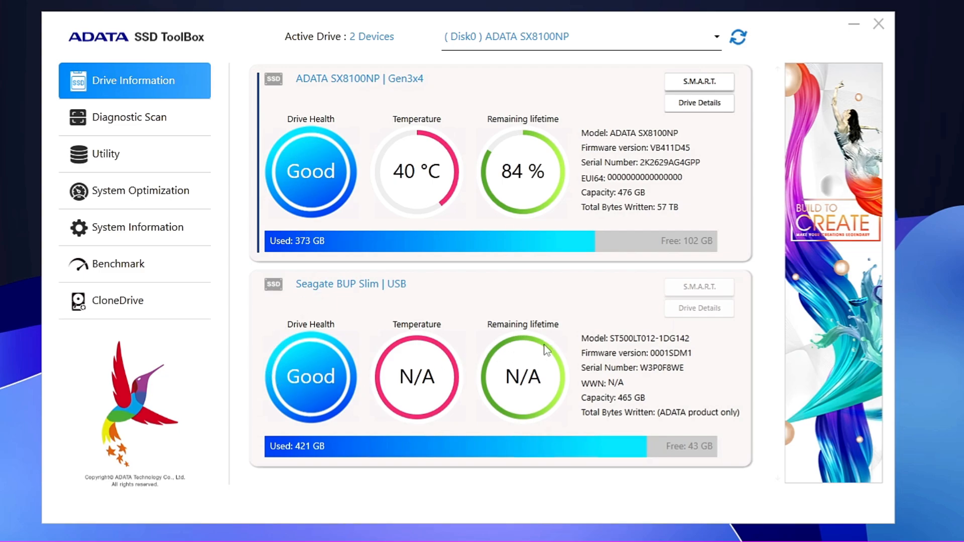
mouse_move(306, 325)
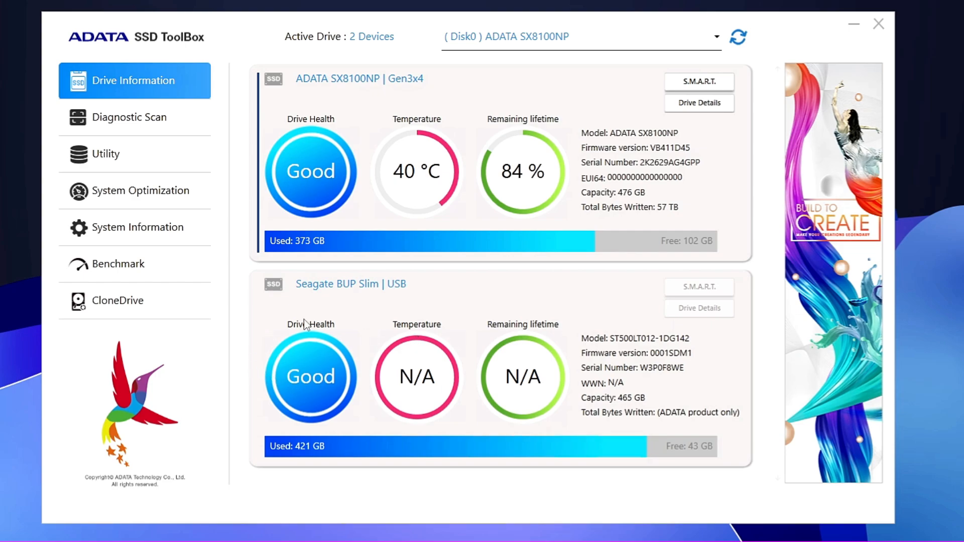
mouse_move(321, 341)
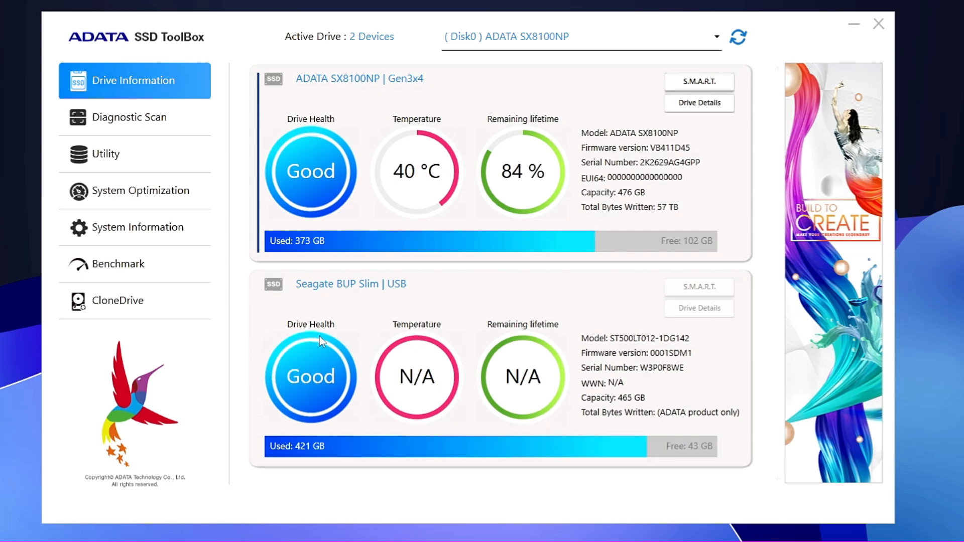
mouse_move(378, 106)
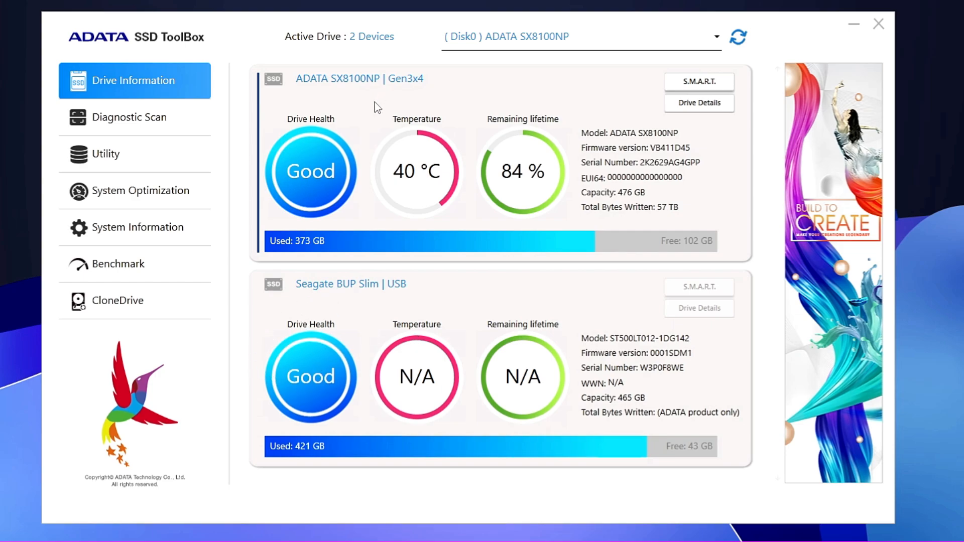
mouse_move(221, 130)
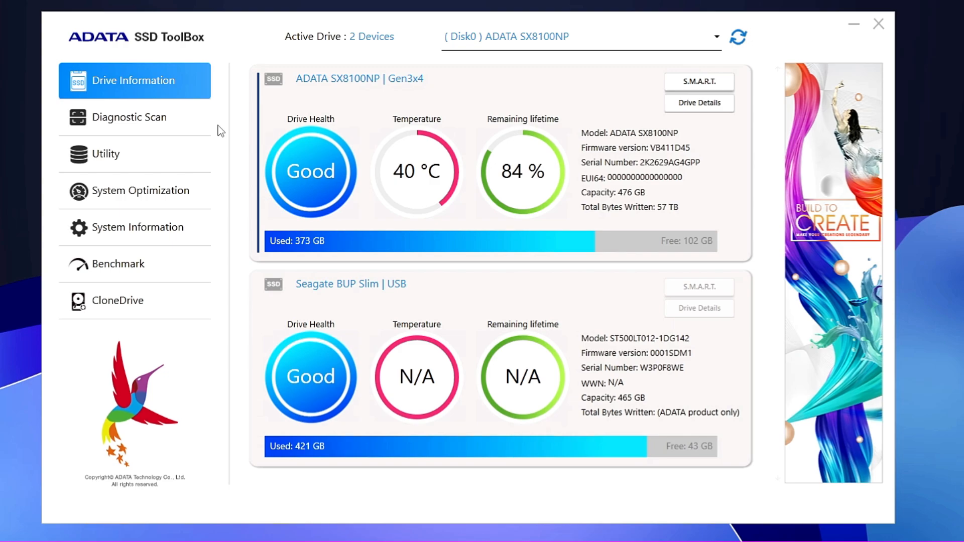
mouse_move(132, 120)
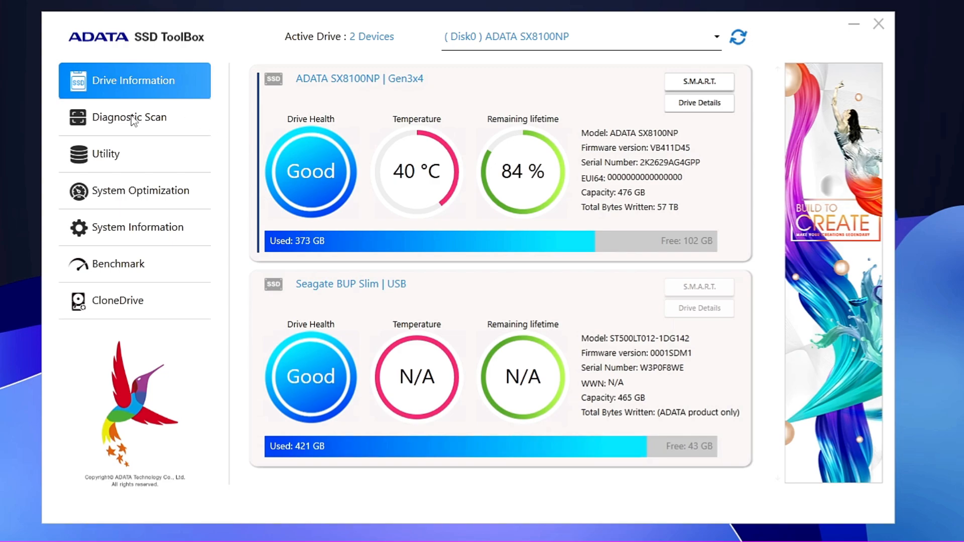
Step: Show the Diagnostic Scan page with quick and full scan modes for the SX8100NP
left_click(129, 118)
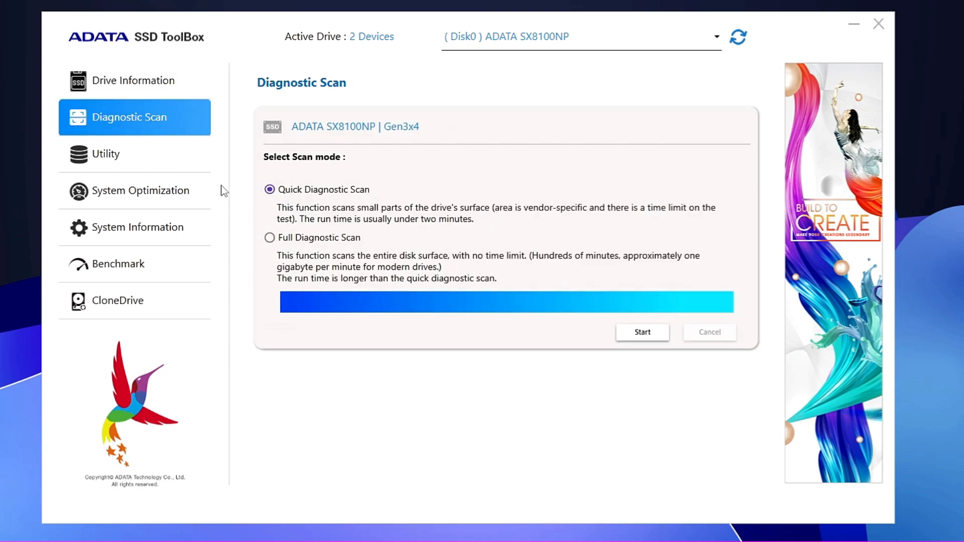
mouse_move(321, 241)
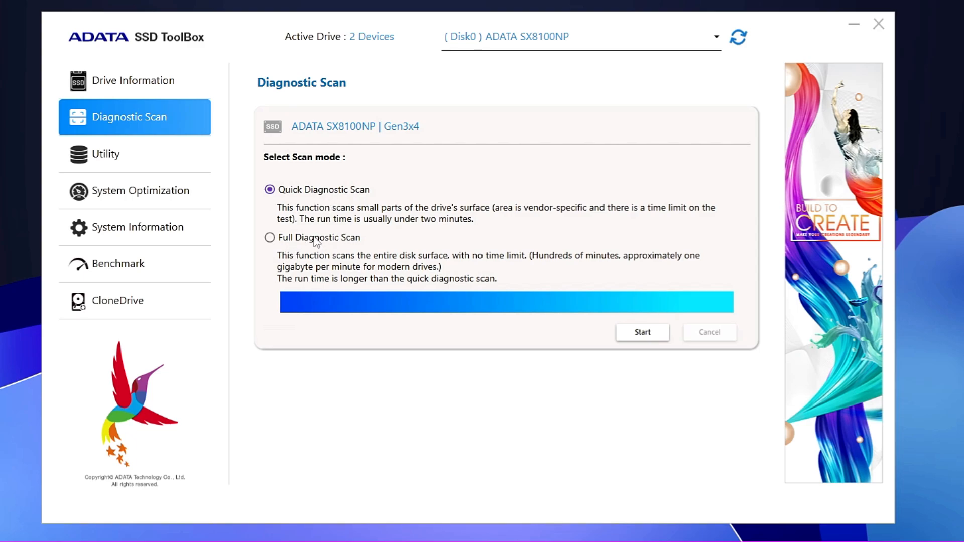
mouse_move(335, 227)
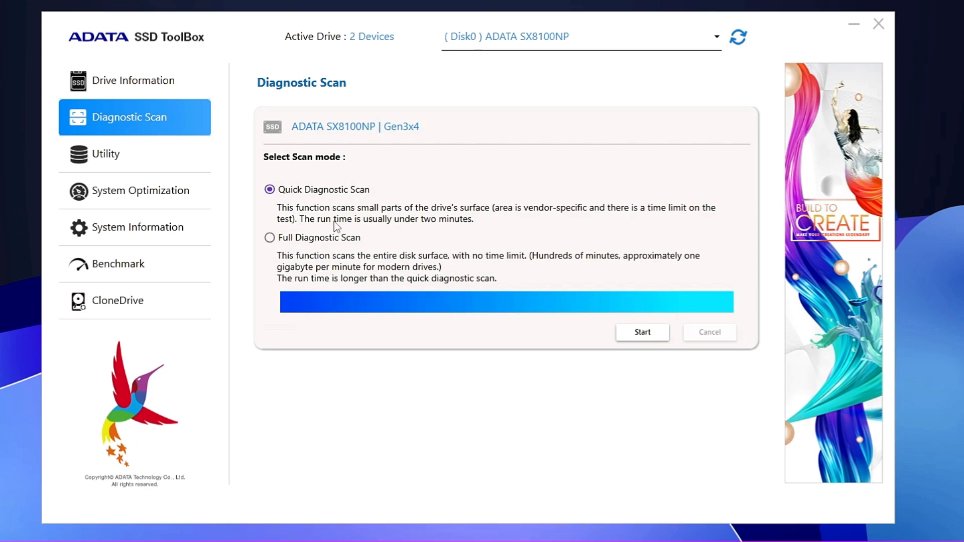
mouse_move(329, 227)
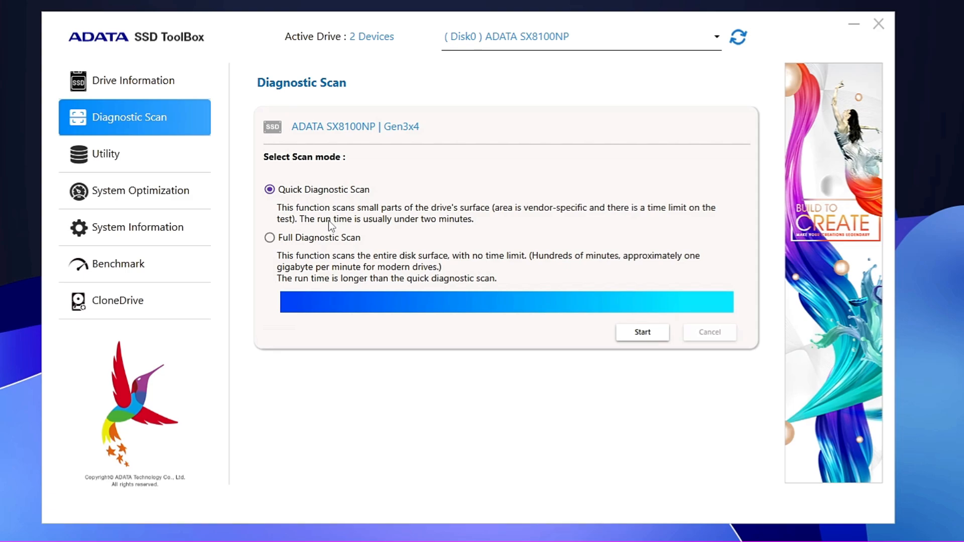
mouse_move(324, 225)
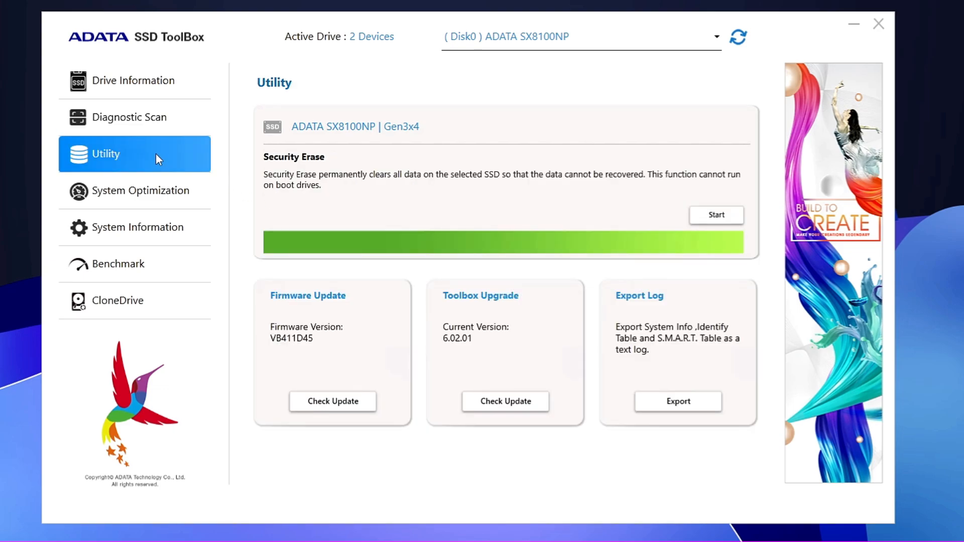
mouse_move(359, 343)
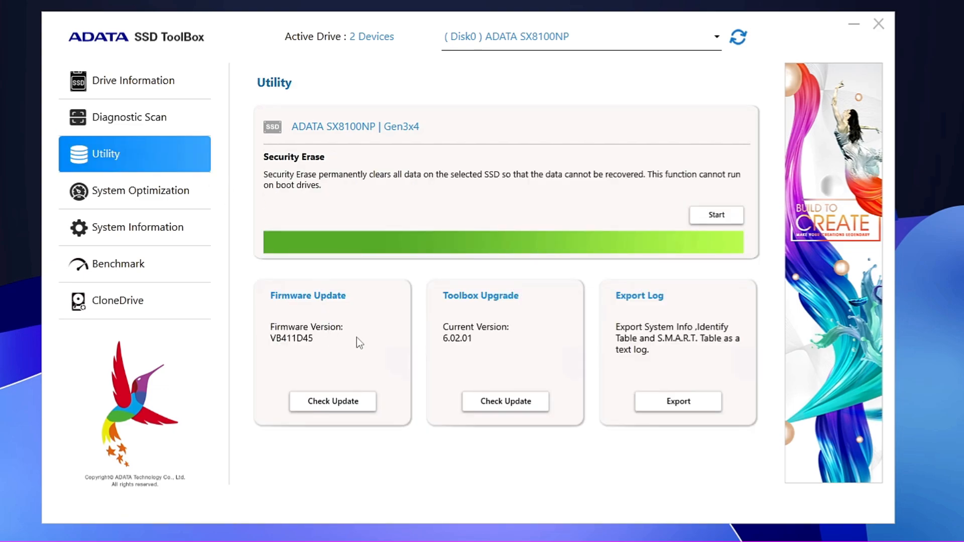
mouse_move(639, 307)
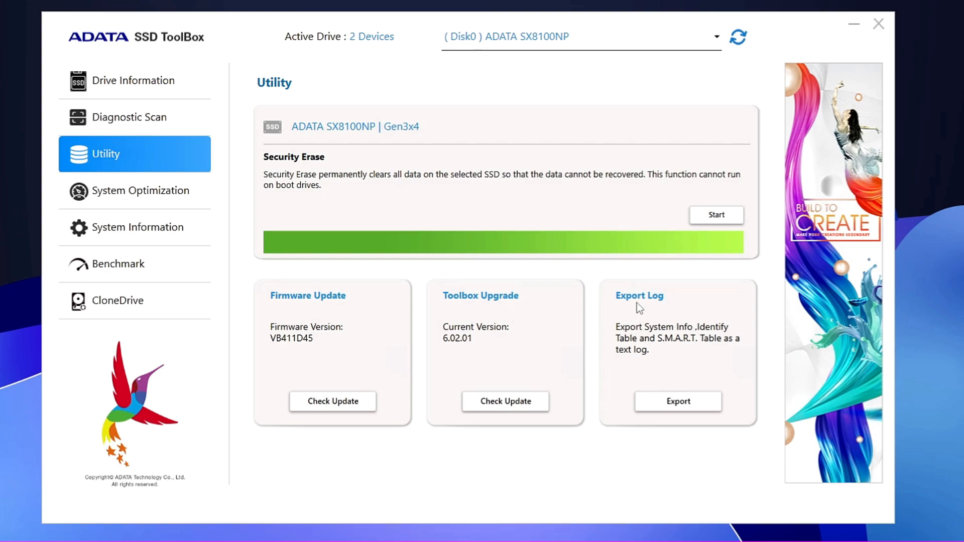
mouse_move(281, 166)
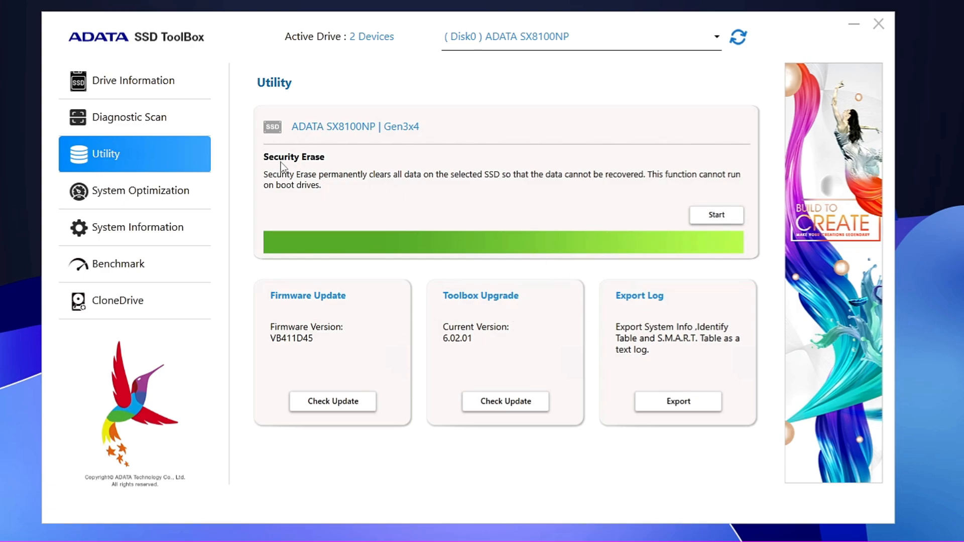
mouse_move(365, 190)
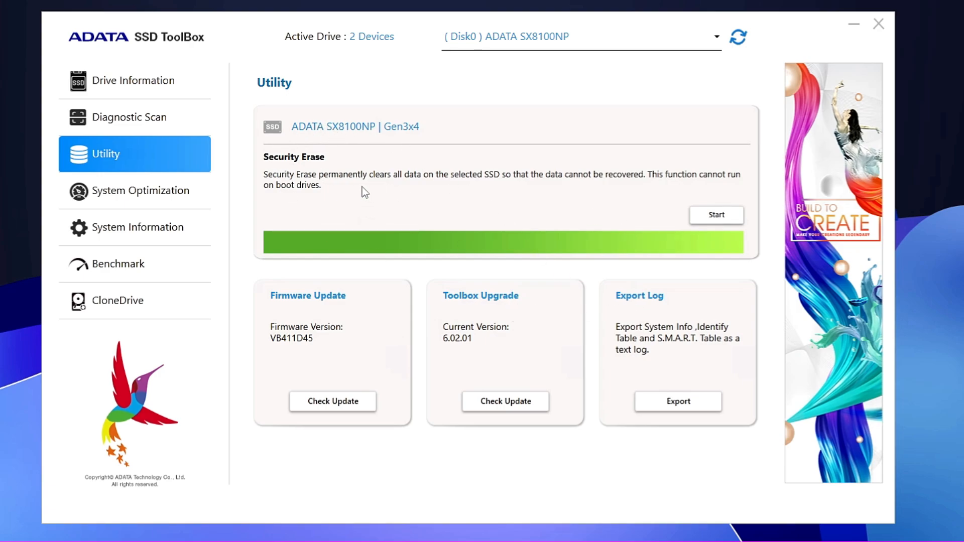
mouse_move(291, 189)
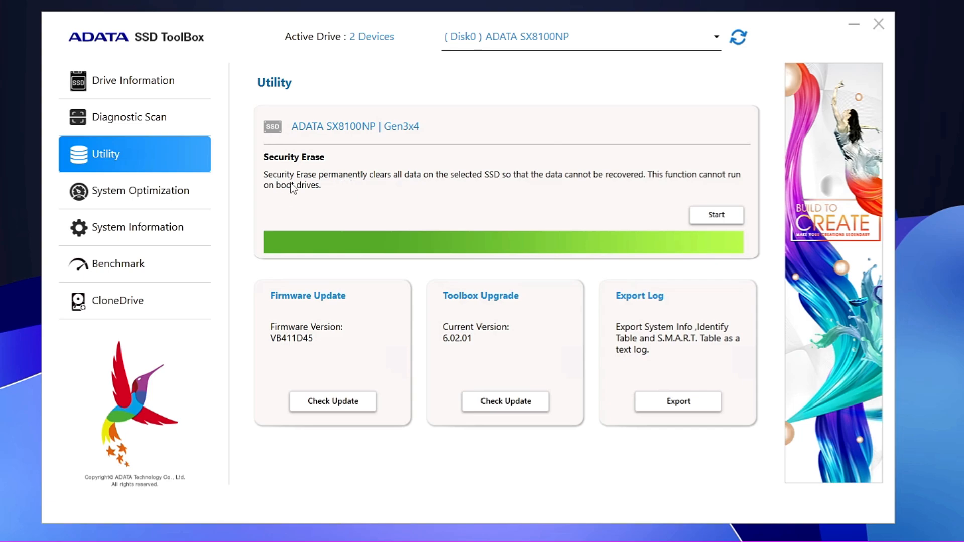
mouse_move(410, 184)
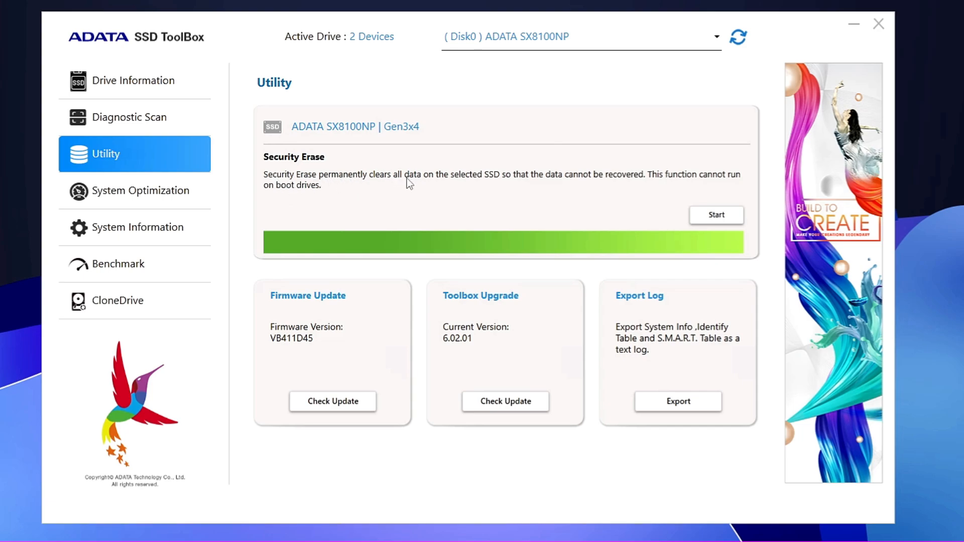
mouse_move(509, 184)
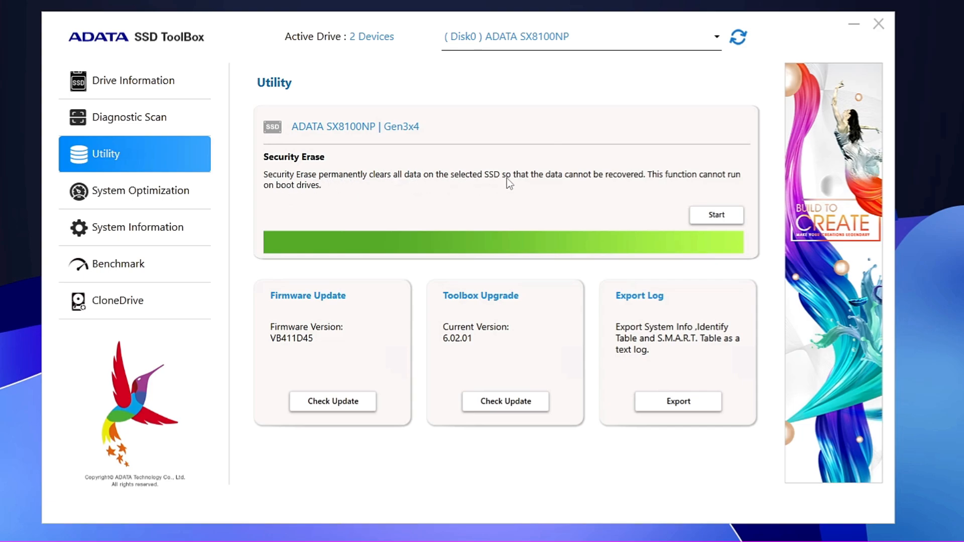
mouse_move(613, 185)
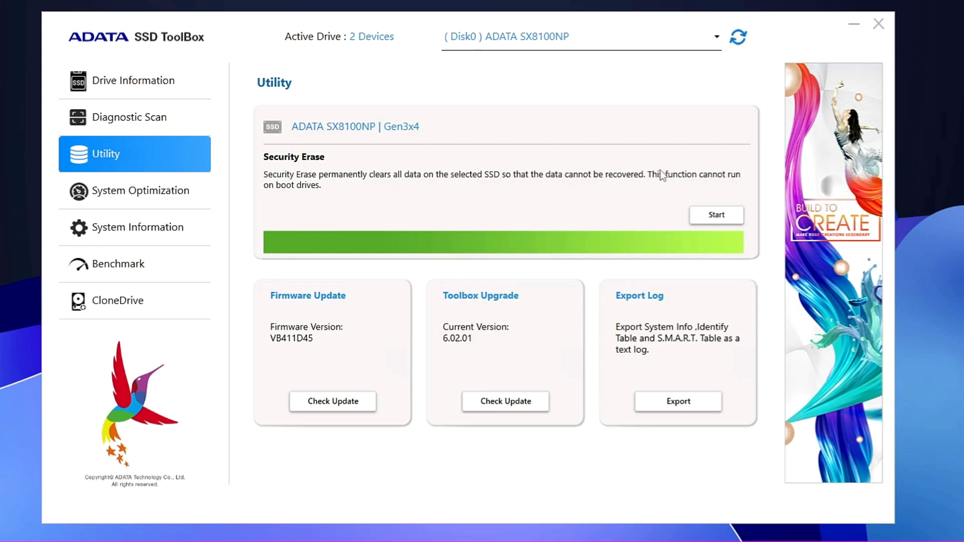
mouse_move(380, 201)
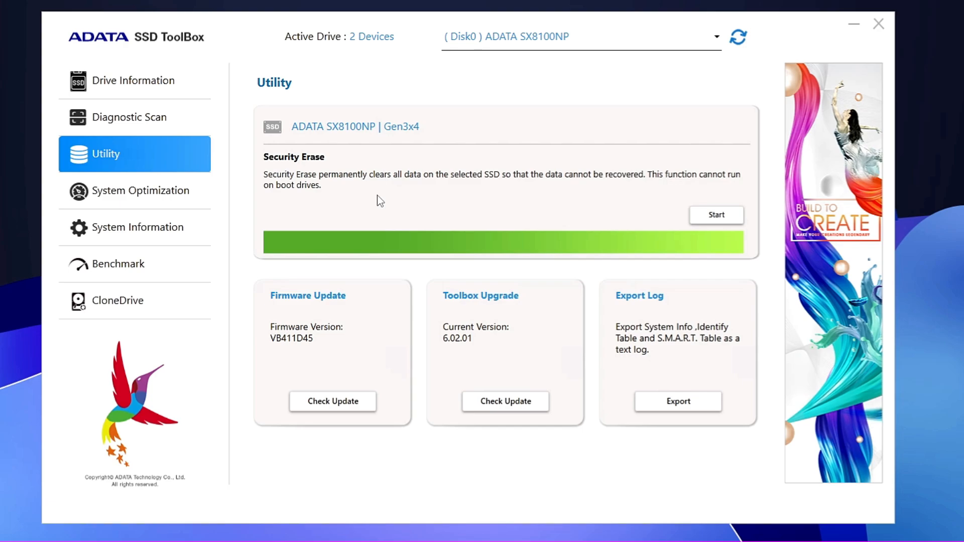
mouse_move(430, 200)
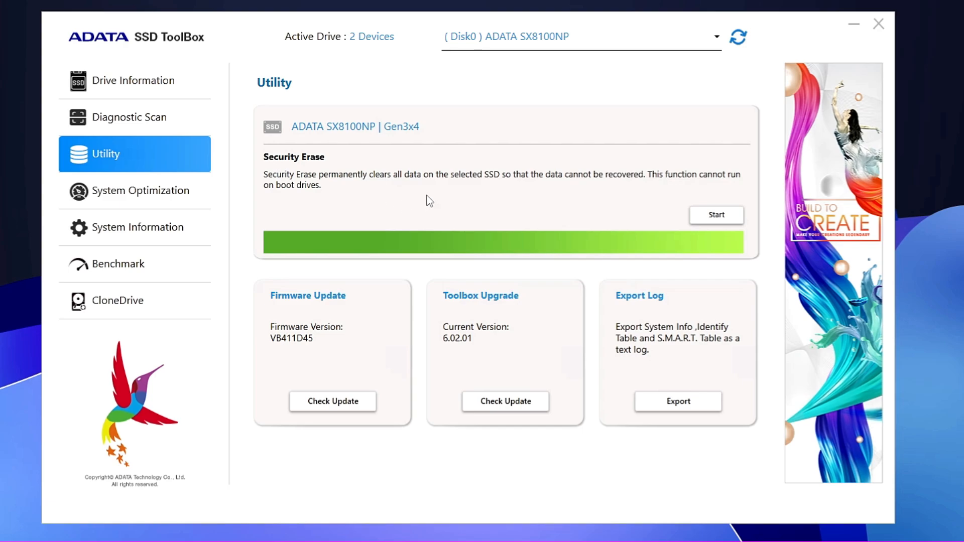
mouse_move(418, 222)
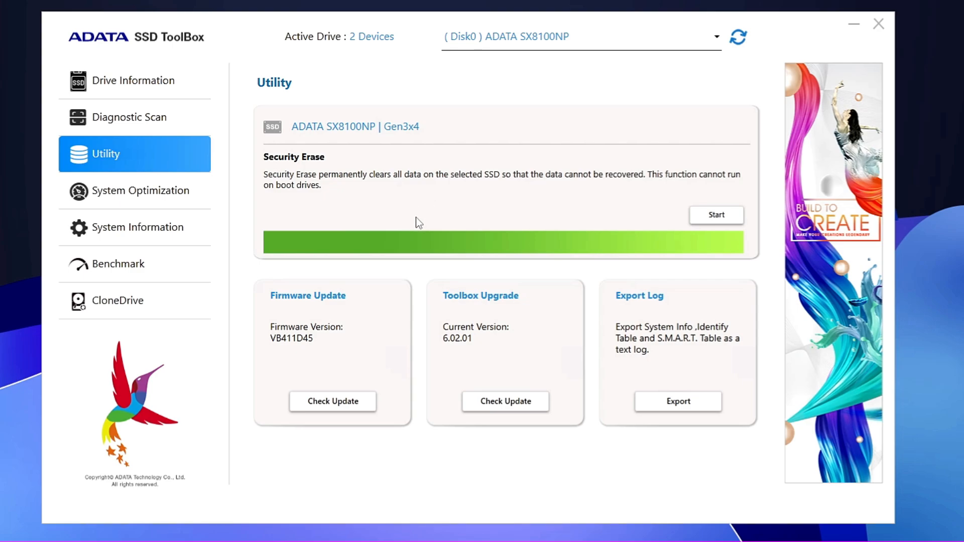
Step: View System Optimization, System Information, Benchmark and CloneDrive pages, then close SSD ToolBox
left_click(140, 191)
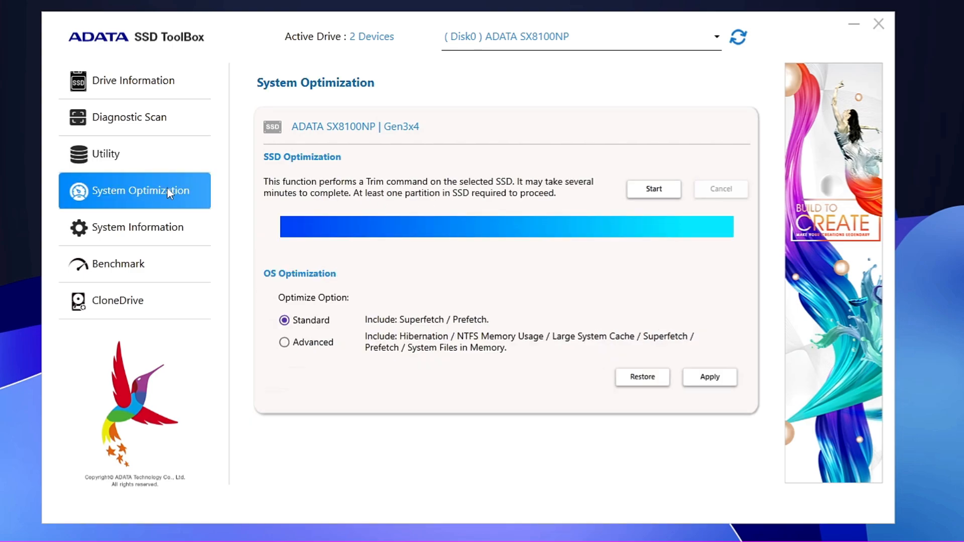
mouse_move(391, 297)
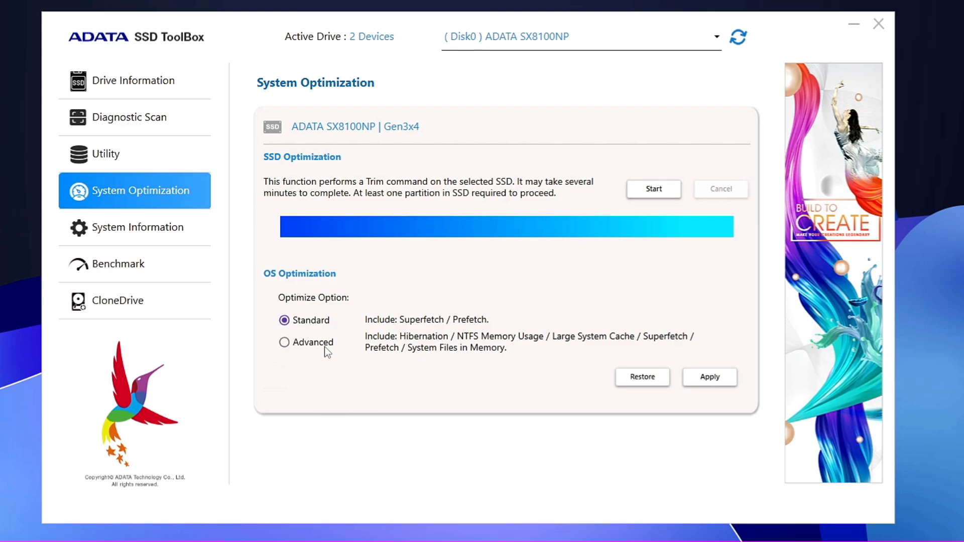
left_click(137, 227)
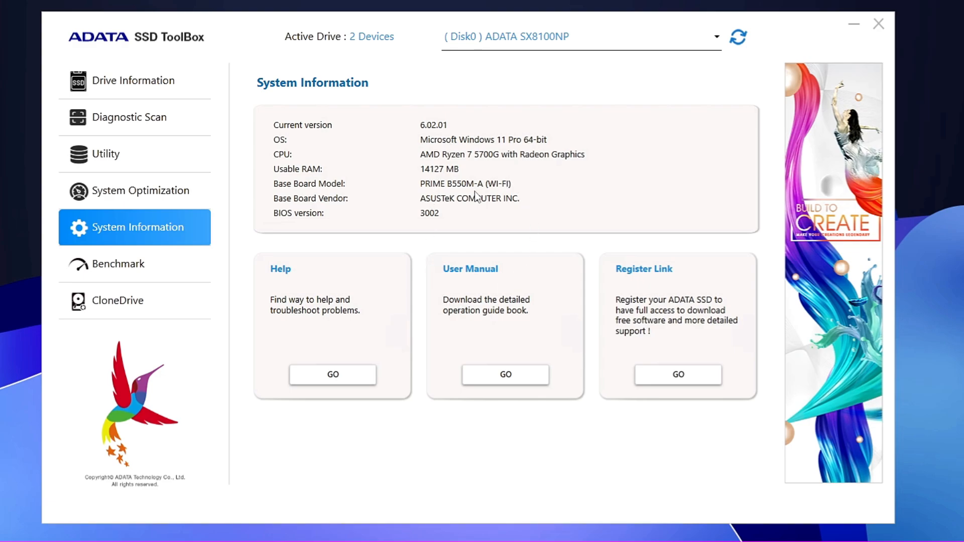
left_click(118, 263)
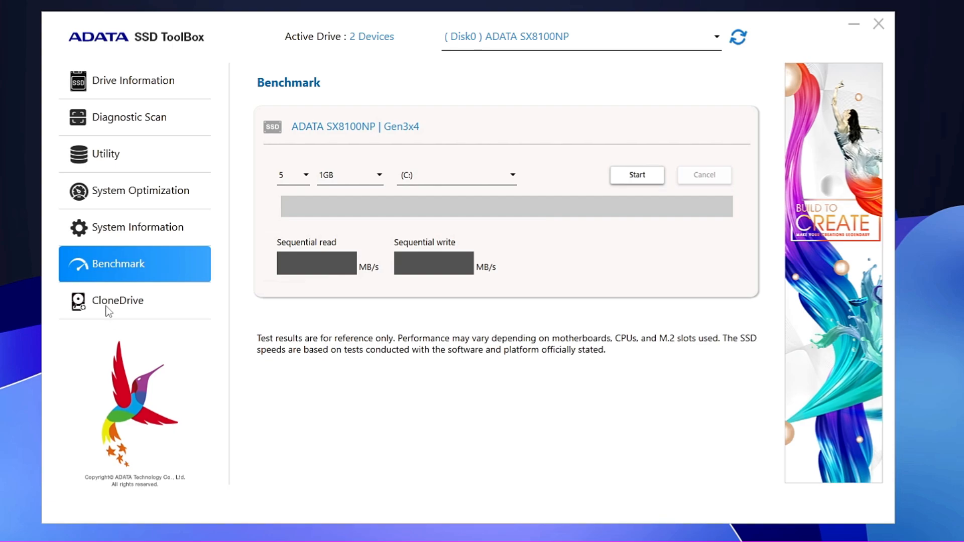
left_click(117, 301)
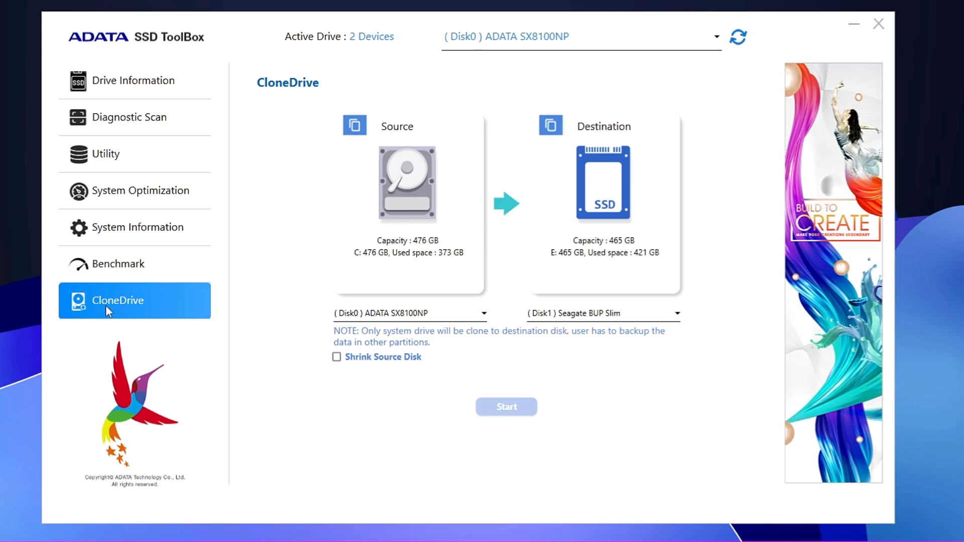
mouse_move(468, 189)
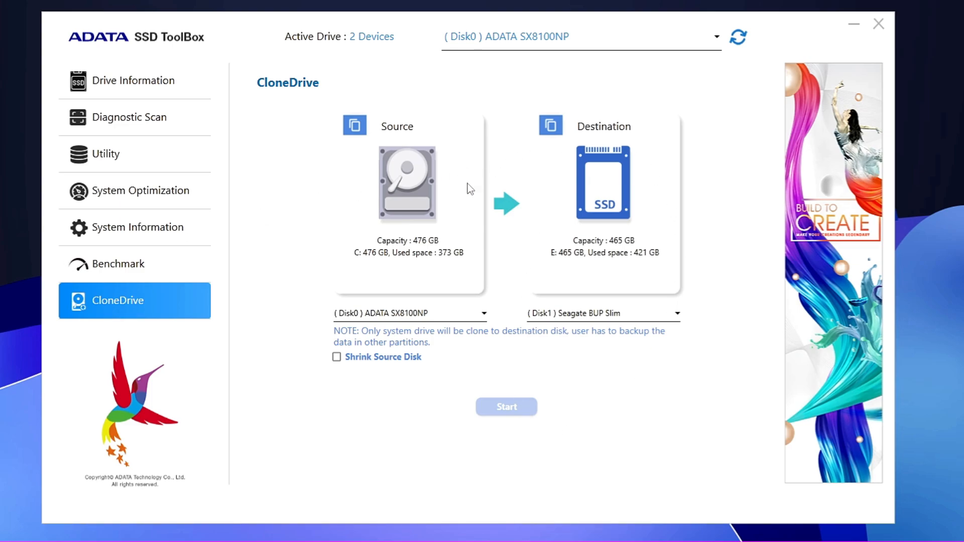
mouse_move(377, 345)
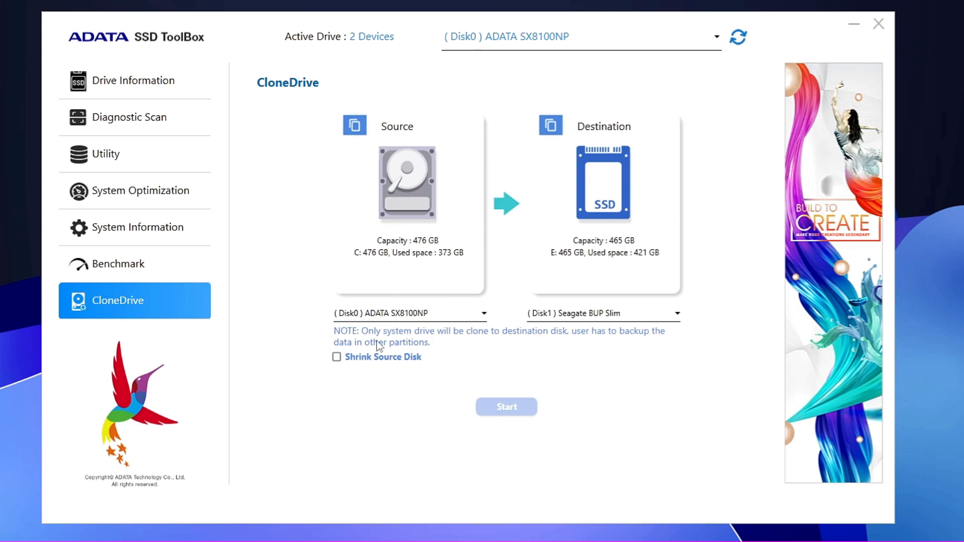
left_click(878, 24)
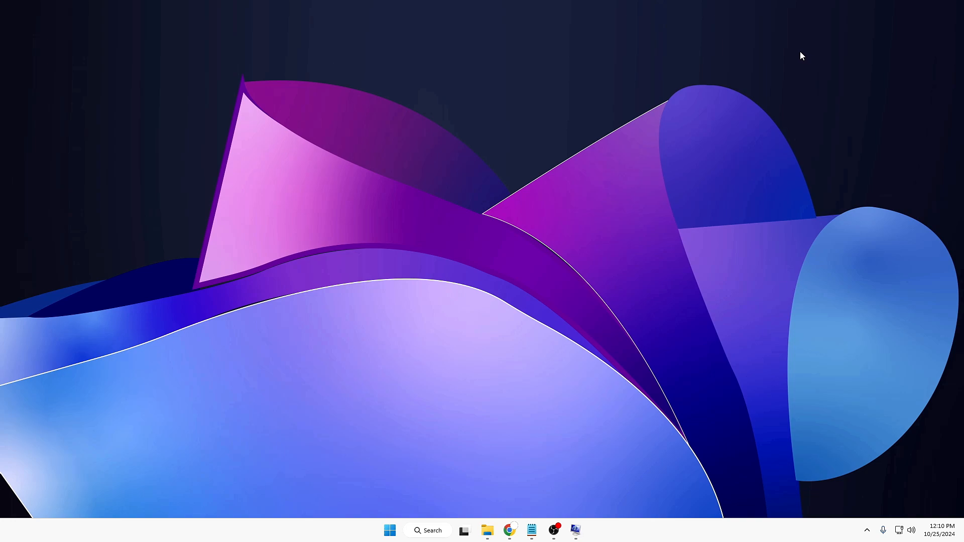
mouse_move(795, 56)
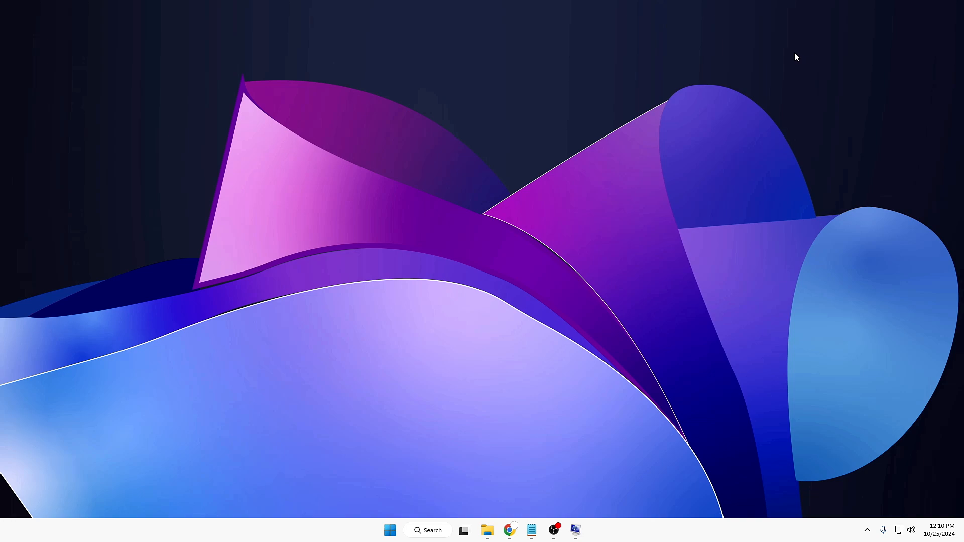
Step: Launch CrystalDiskInfo from the taskbar to check the SX8100NP's health
left_click(509, 530)
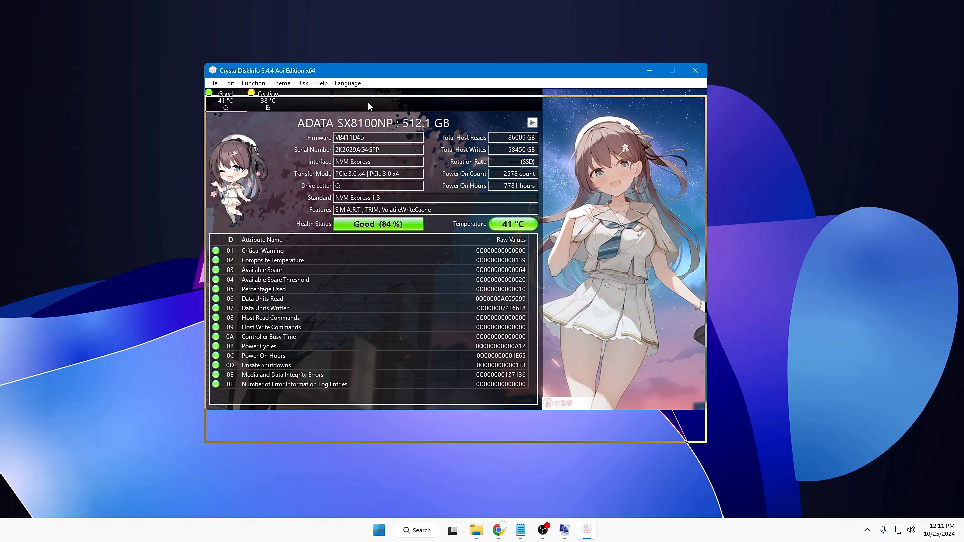
left_click(672, 70)
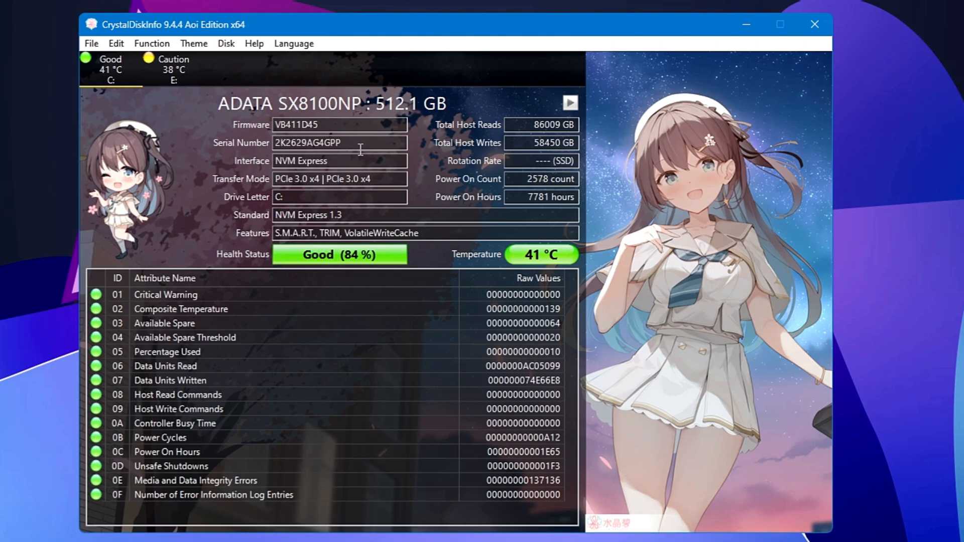
mouse_move(210, 106)
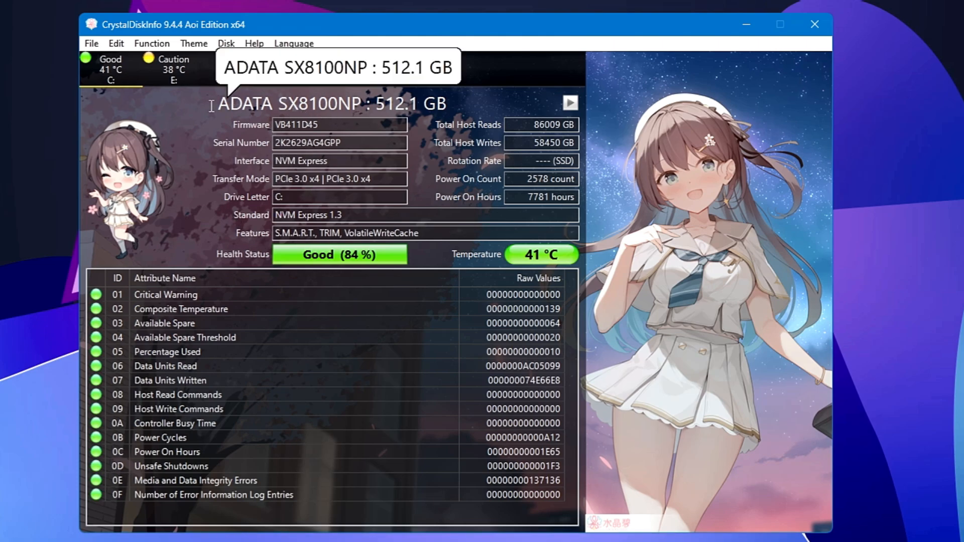
mouse_move(424, 102)
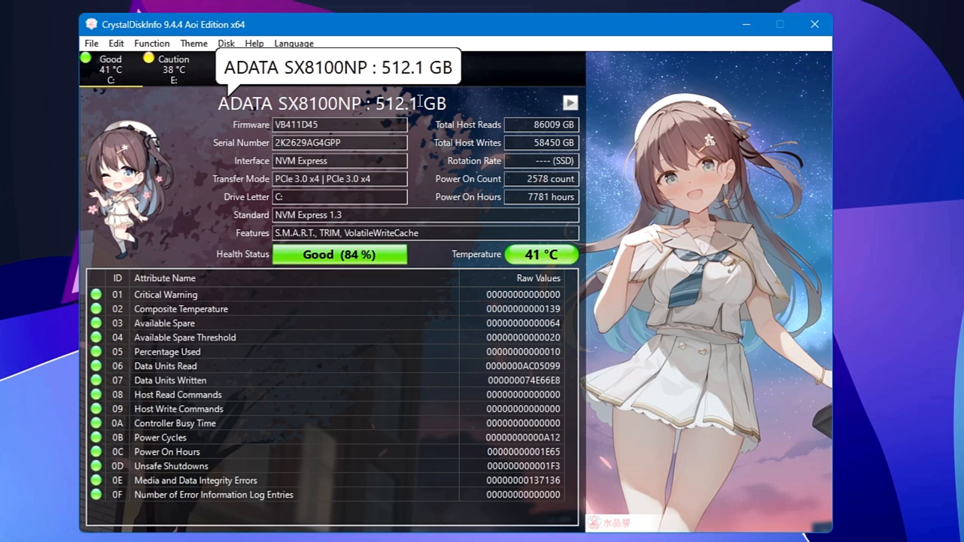
mouse_move(296, 139)
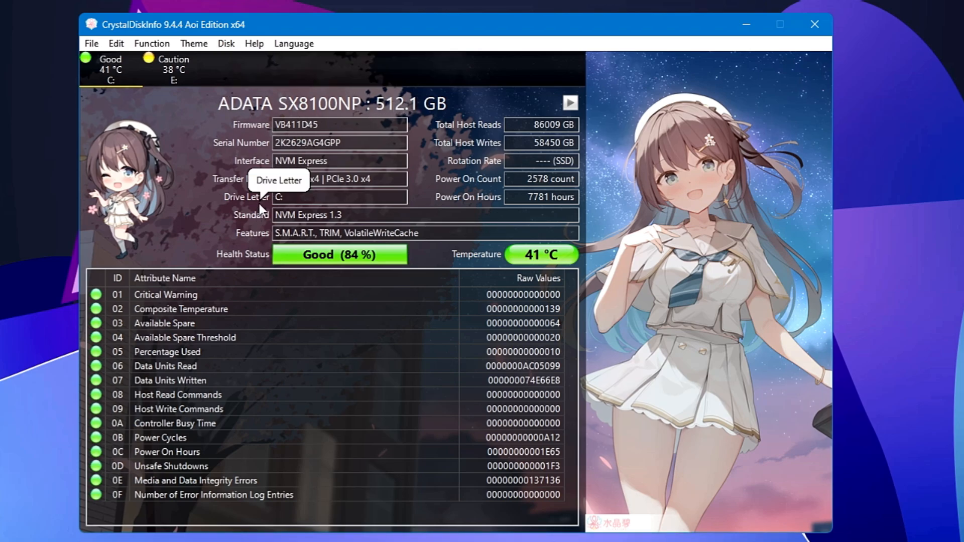
mouse_move(203, 257)
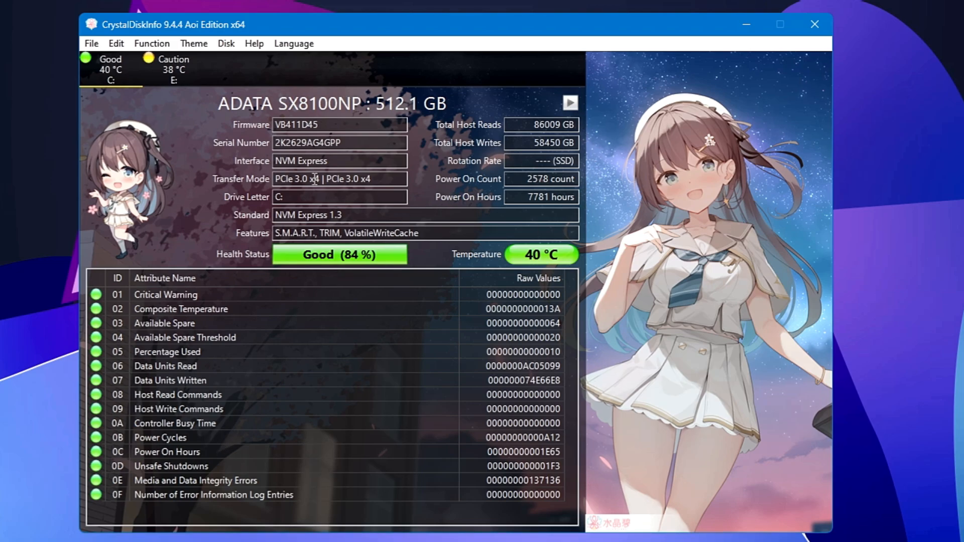
mouse_move(570, 105)
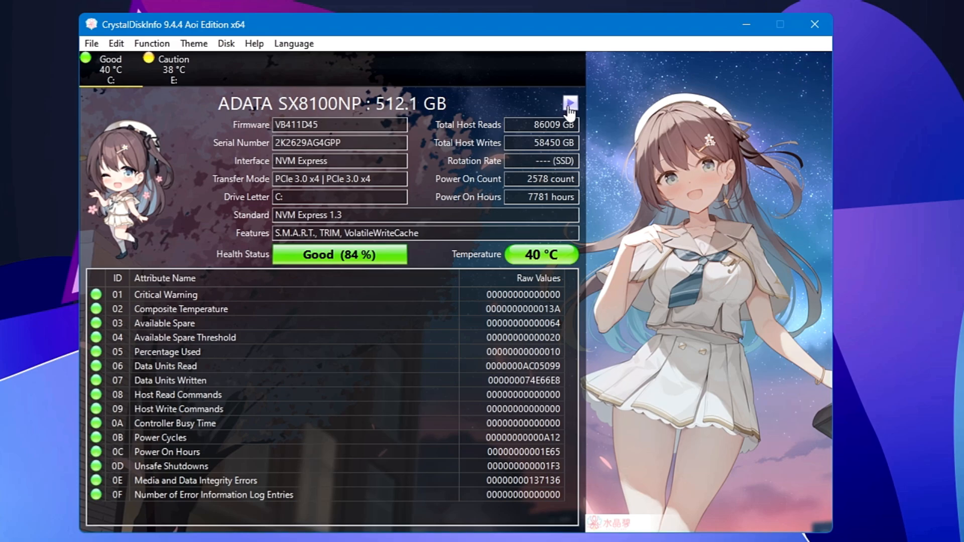
Step: Switch to the ST500LT012-1DG142 drive on E:, showing Caution health from reallocated sectors
left_click(567, 105)
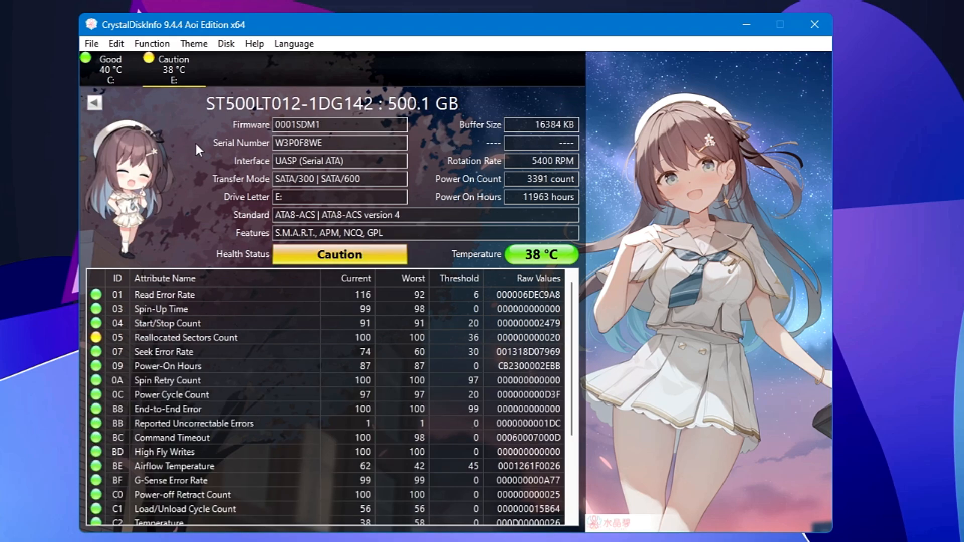
mouse_move(220, 146)
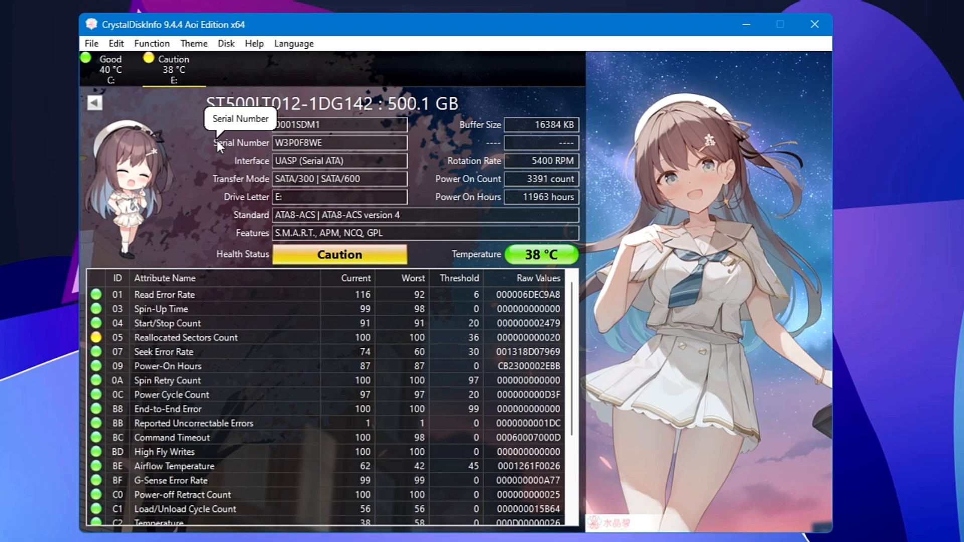
mouse_move(314, 140)
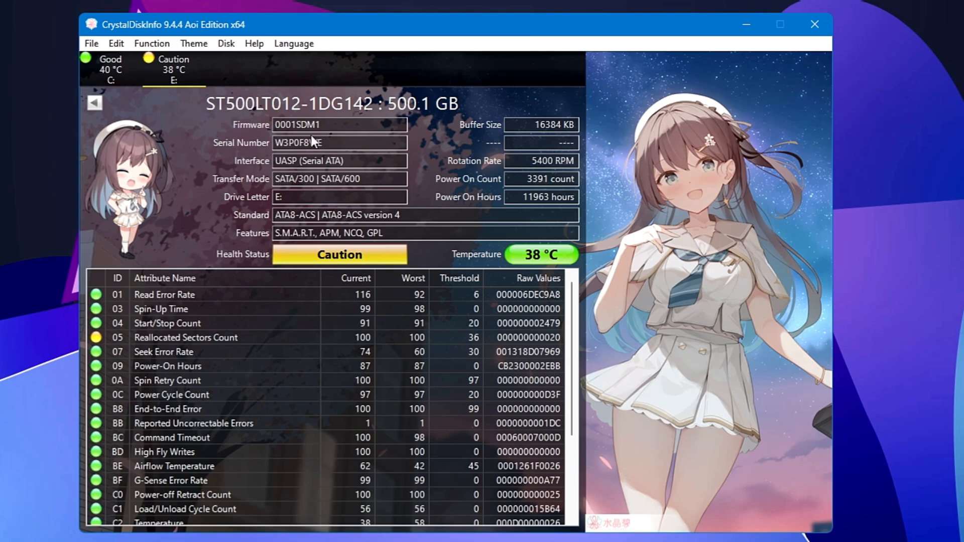
mouse_move(235, 244)
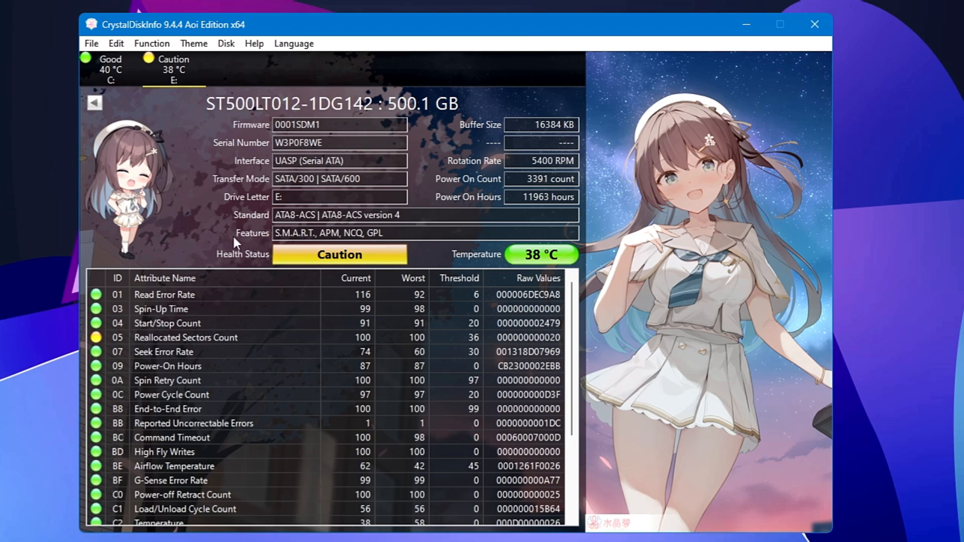
mouse_move(339, 260)
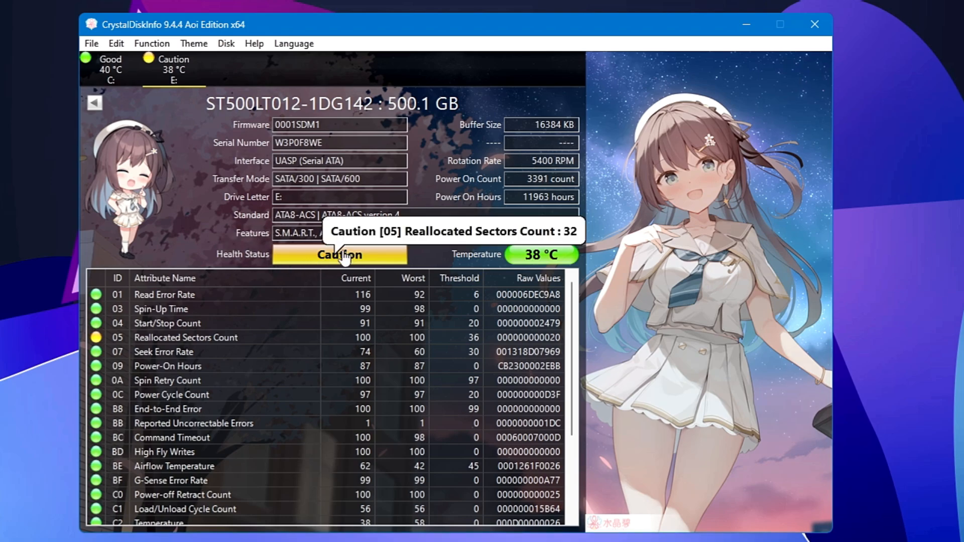
mouse_move(345, 259)
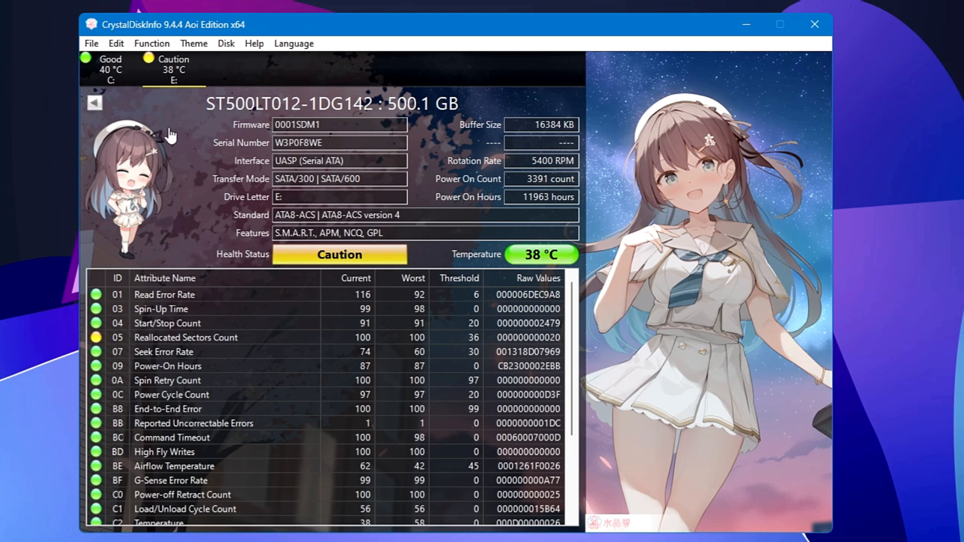
mouse_move(293, 143)
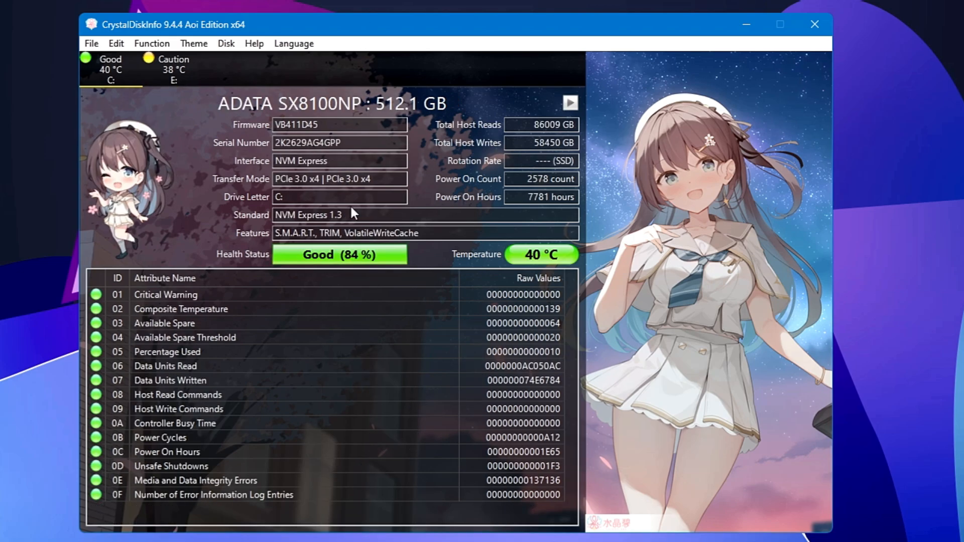
mouse_move(815, 24)
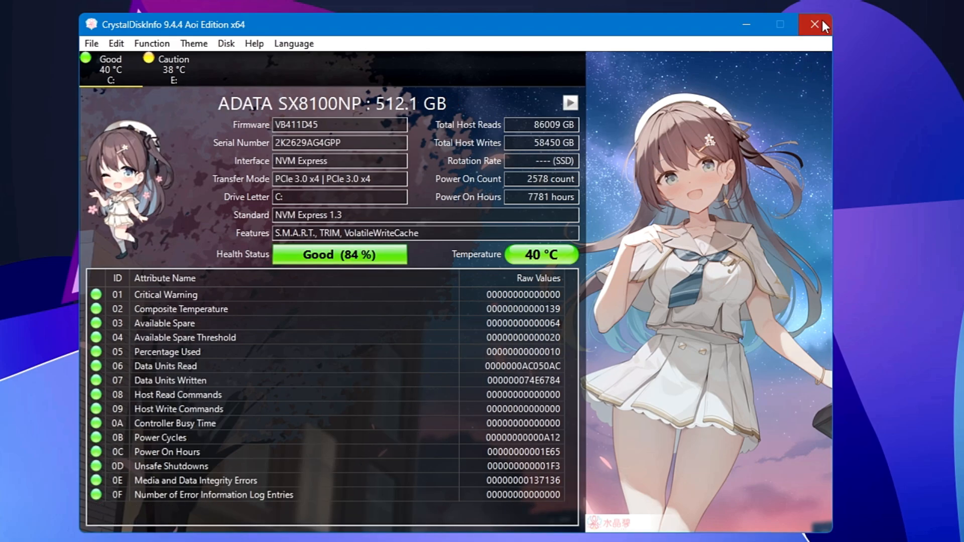
Step: Close CrystalDiskInfo, leaving the Windows desktop showing
left_click(813, 24)
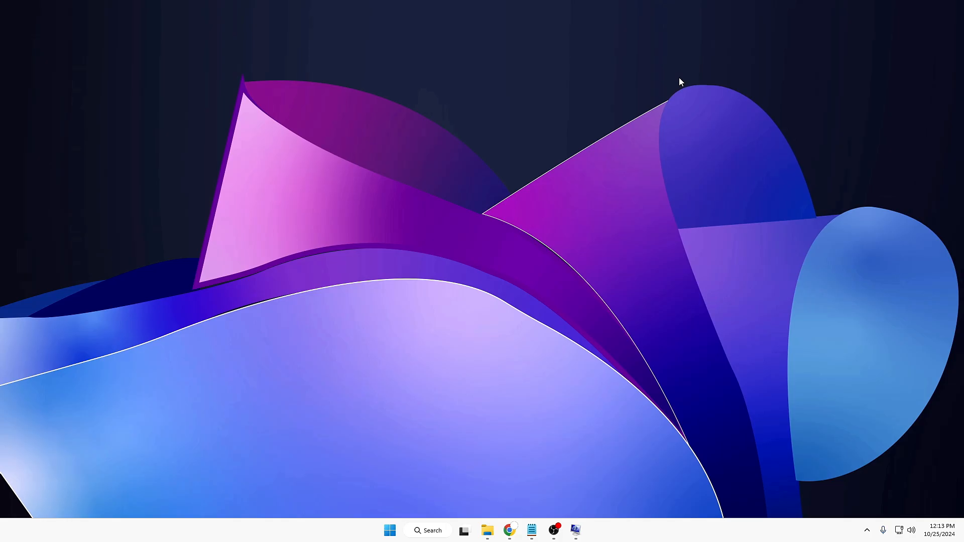